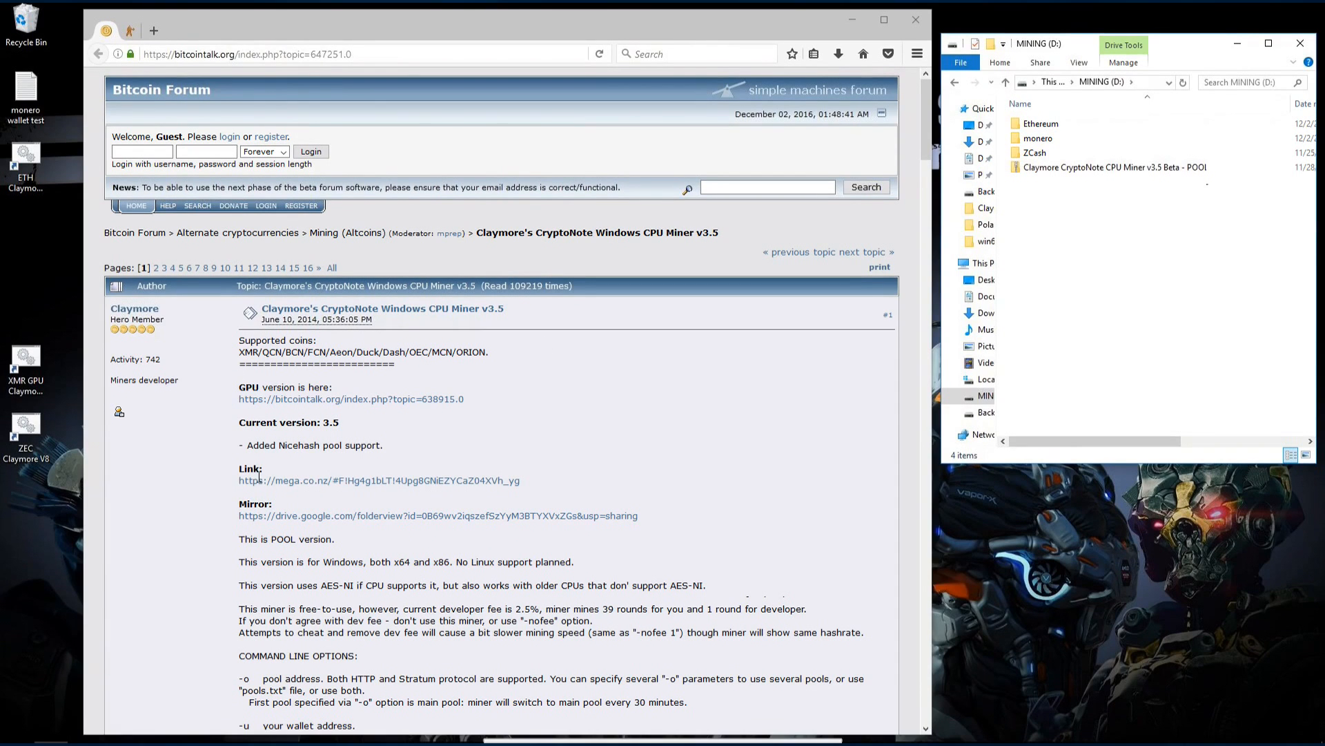
mouse_move(271, 522)
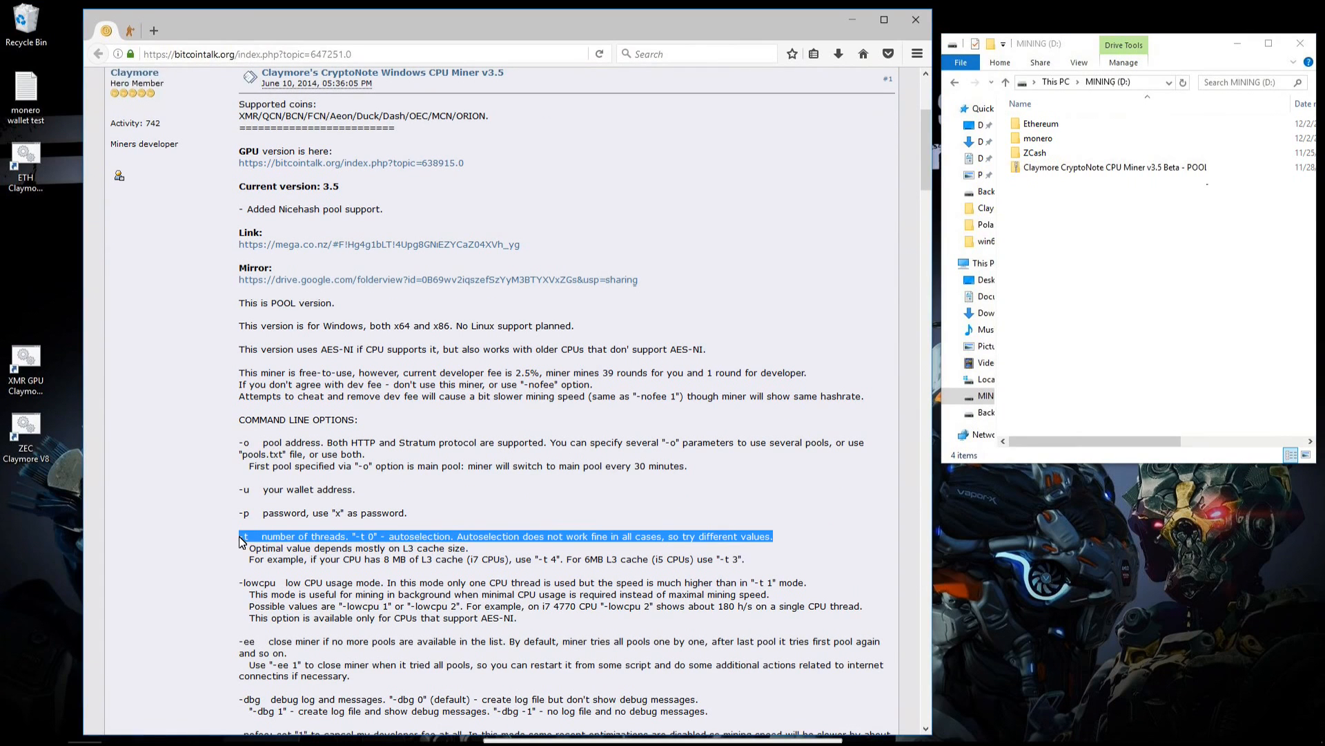
mouse_move(545, 541)
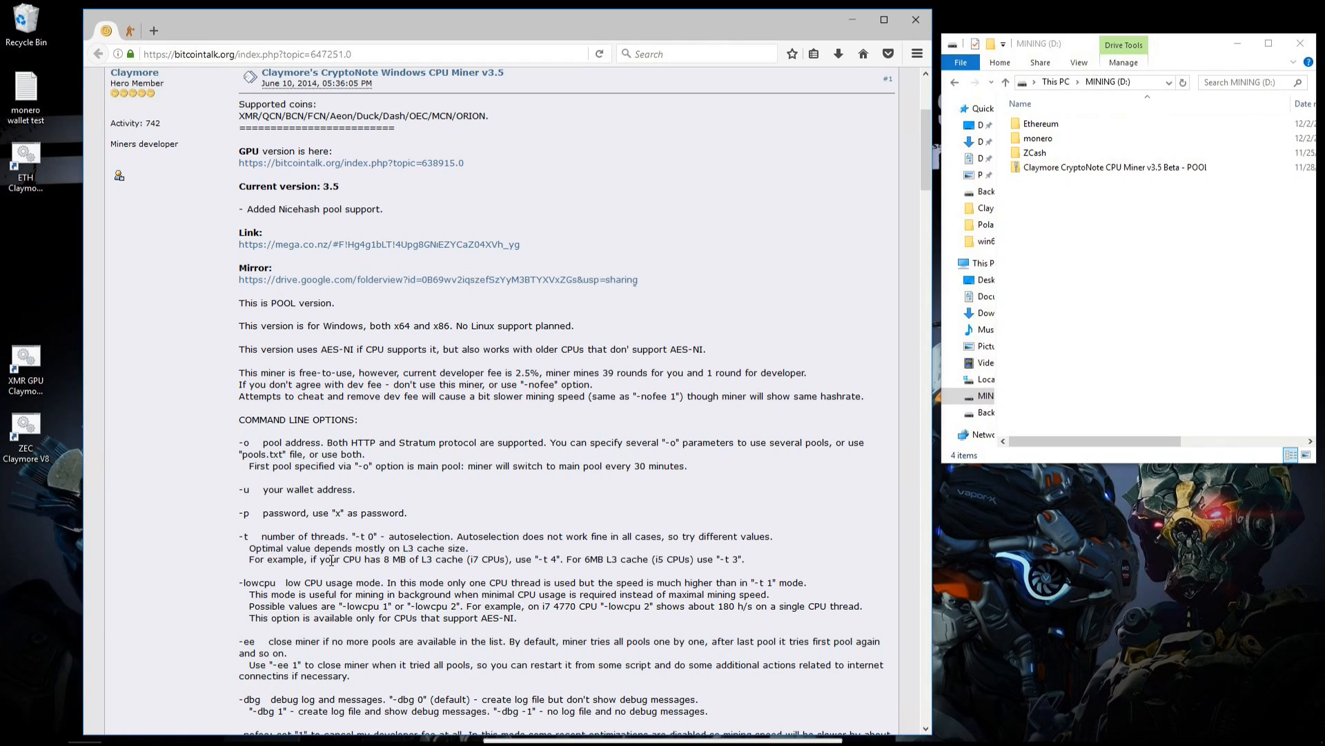
Highlight the i7 thread-count example and scroll through the forum troubleshooting steps
drag(310, 558, 471, 558)
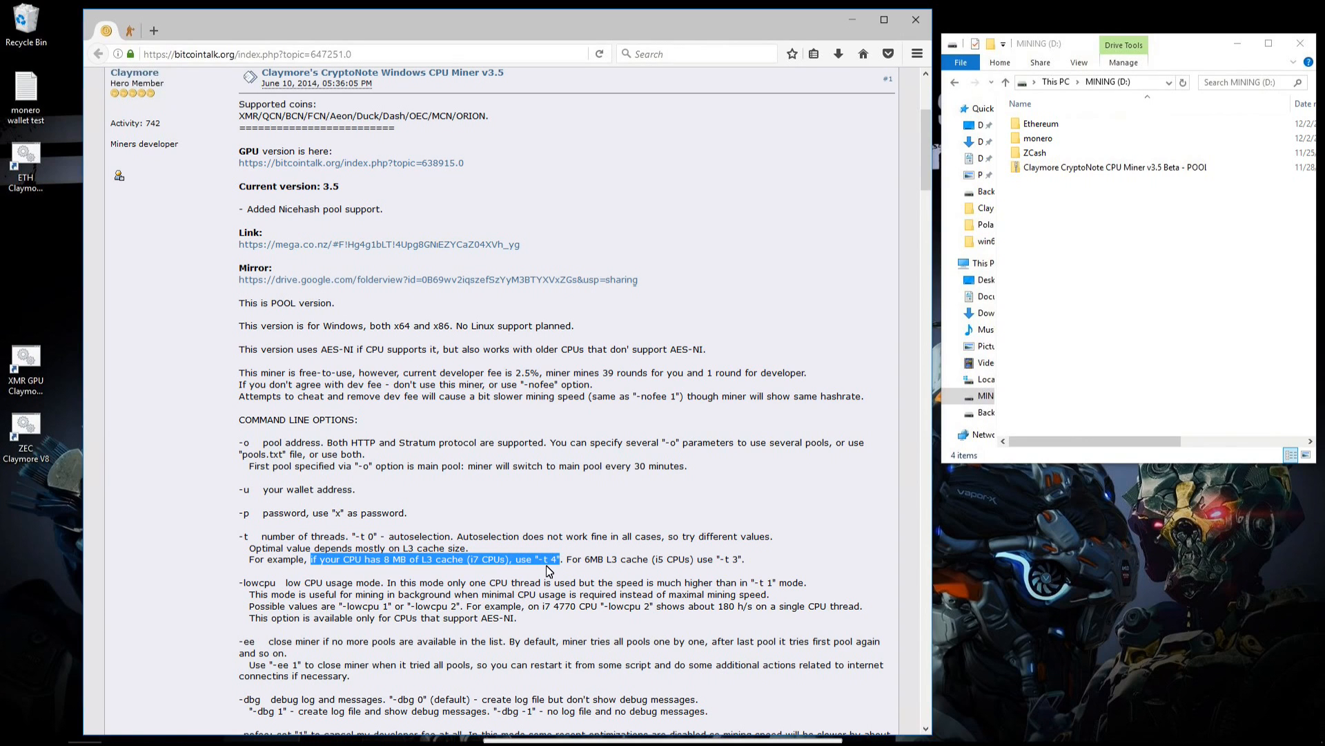
scroll(down, 3)
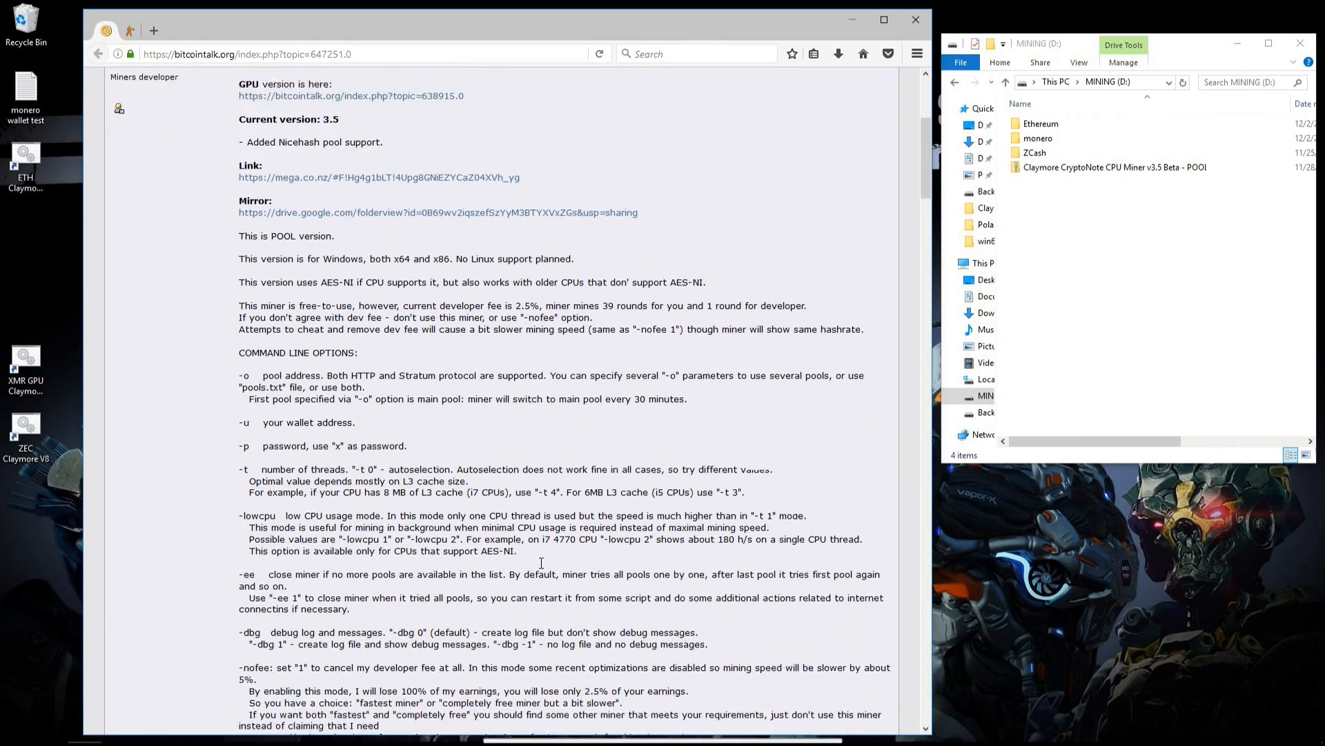
scroll(down, 3)
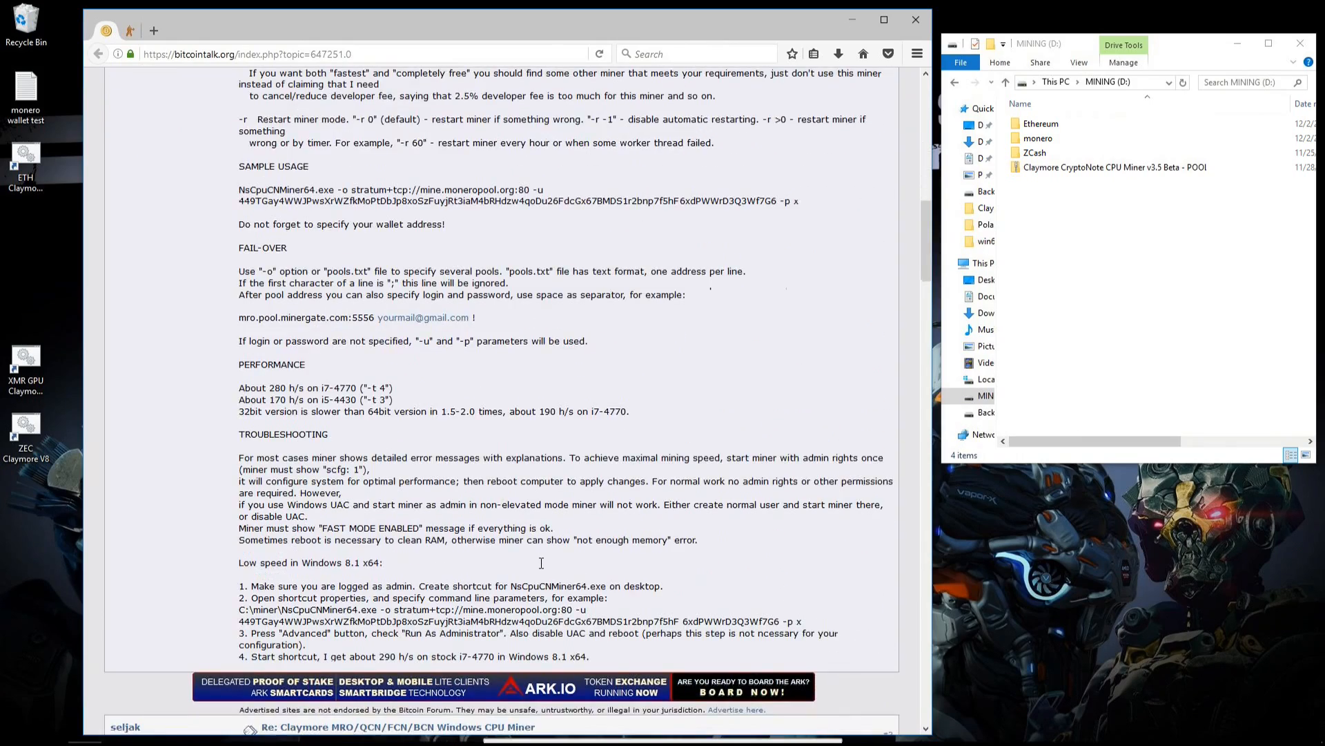
scroll(down, 3)
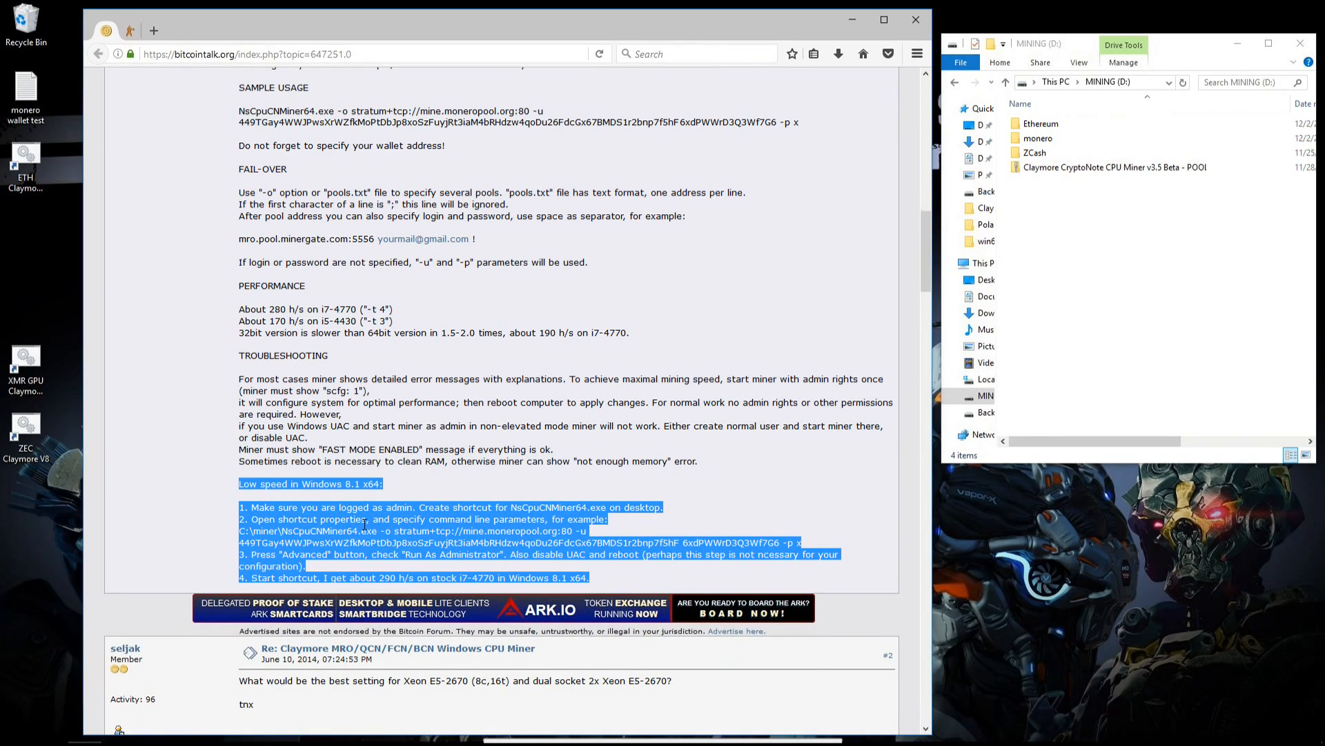
click(482, 406)
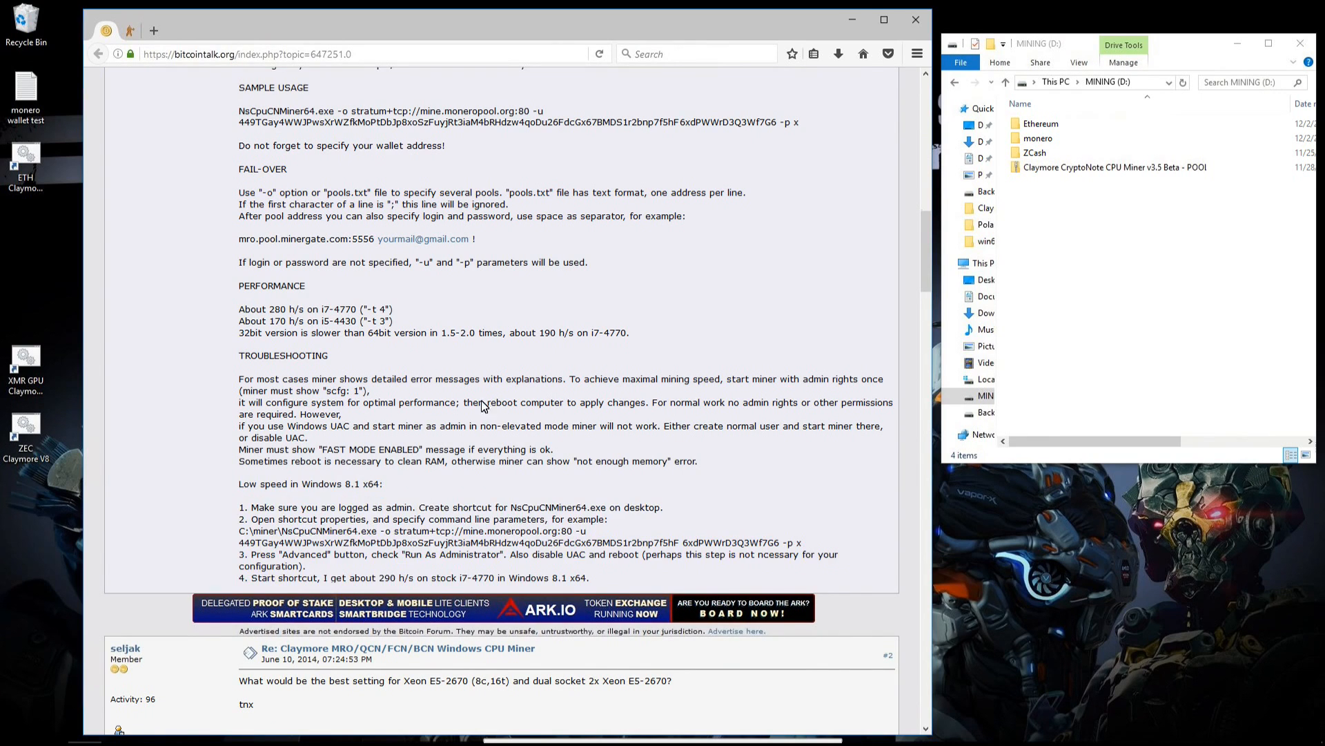
Extract the CPU Miner zip to D:\ClaymoreCryptoNoteCPU, then open the folder and pools list
right_click(1115, 173)
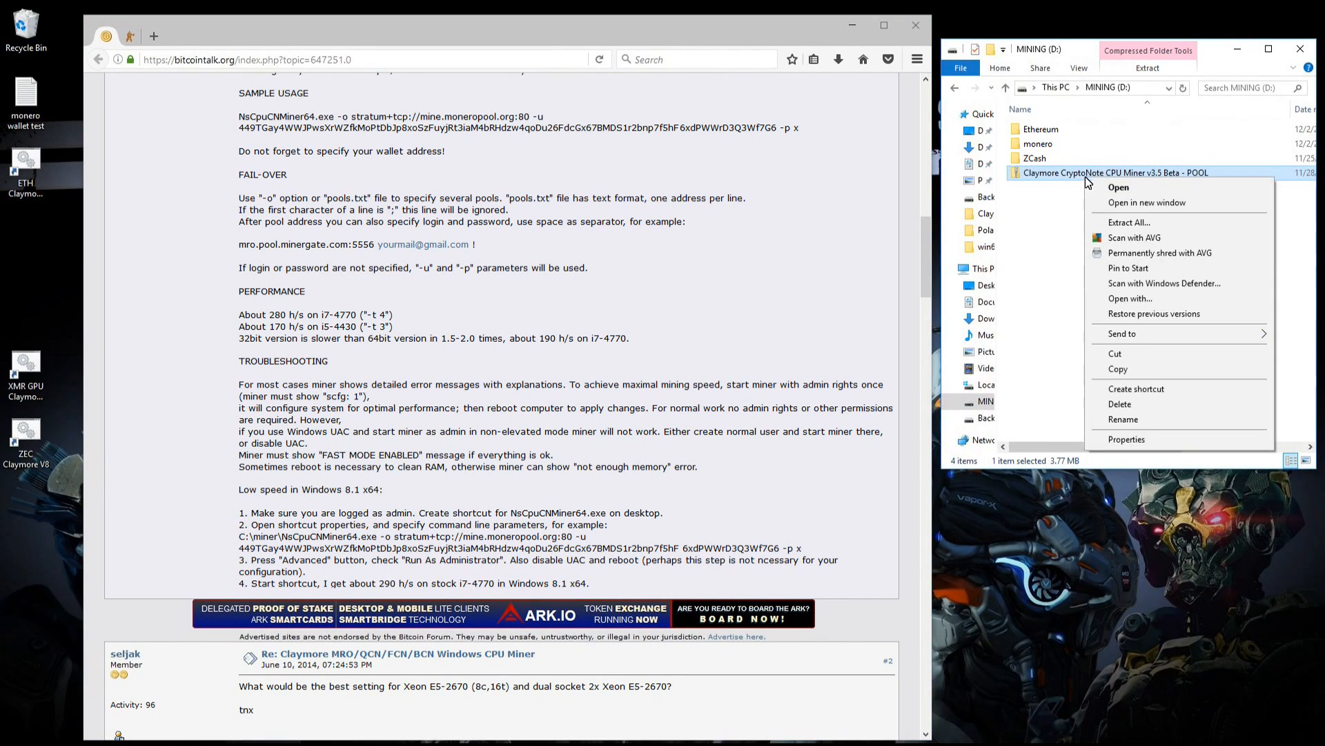
mouse_move(1129, 226)
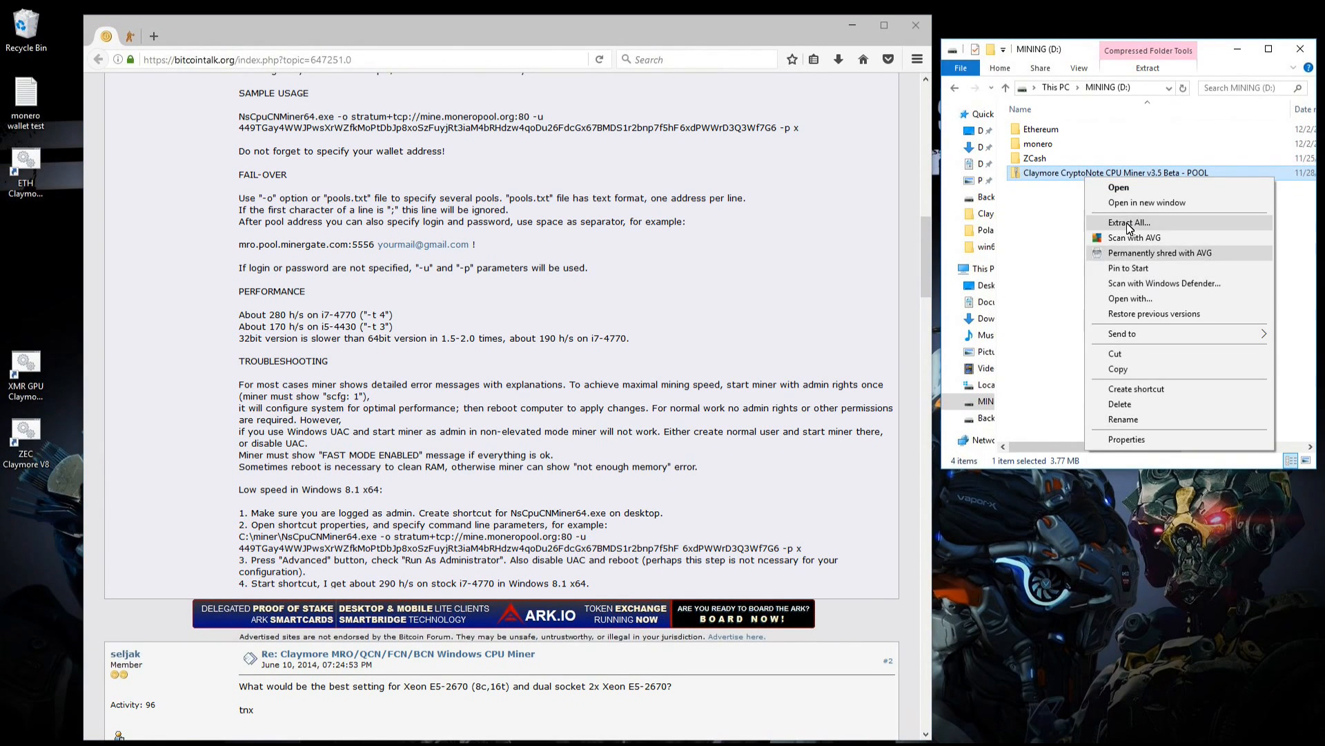
click(1129, 221)
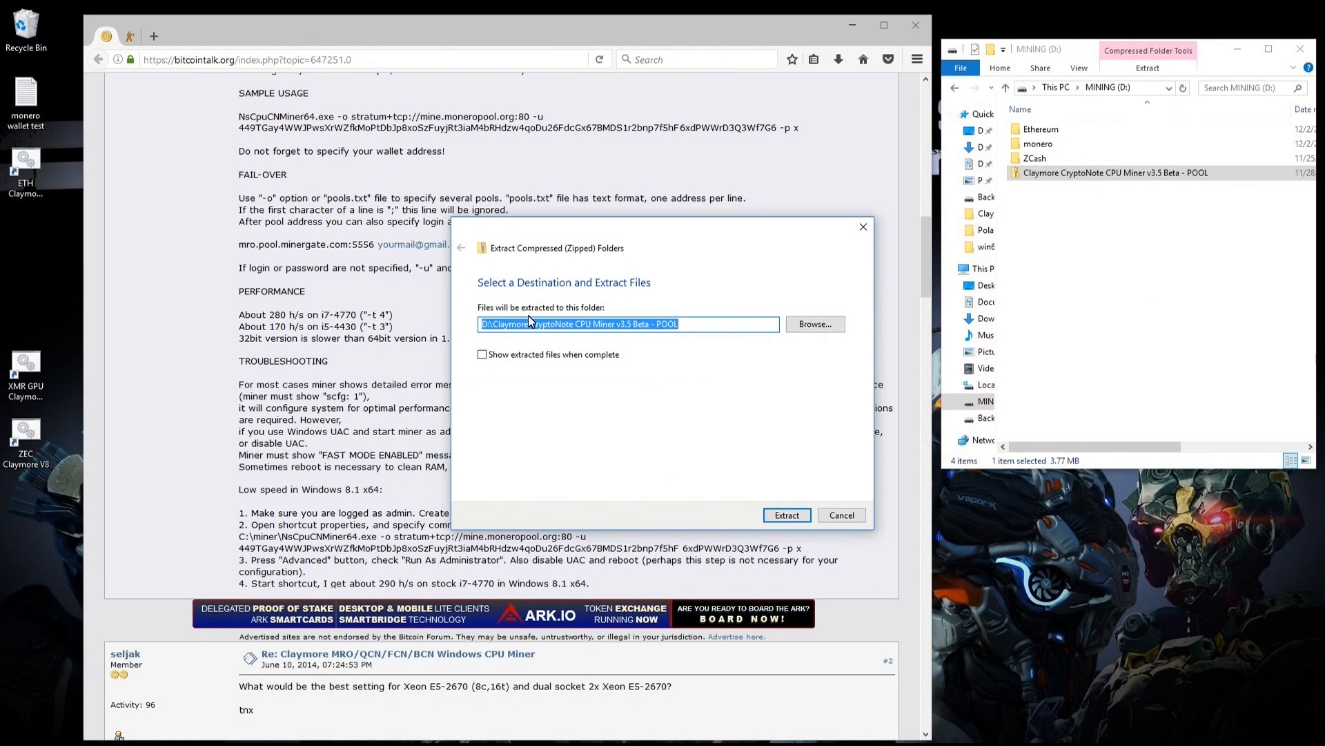
click(583, 323)
text(D:\ClaymoreCryptoNoteCPU)
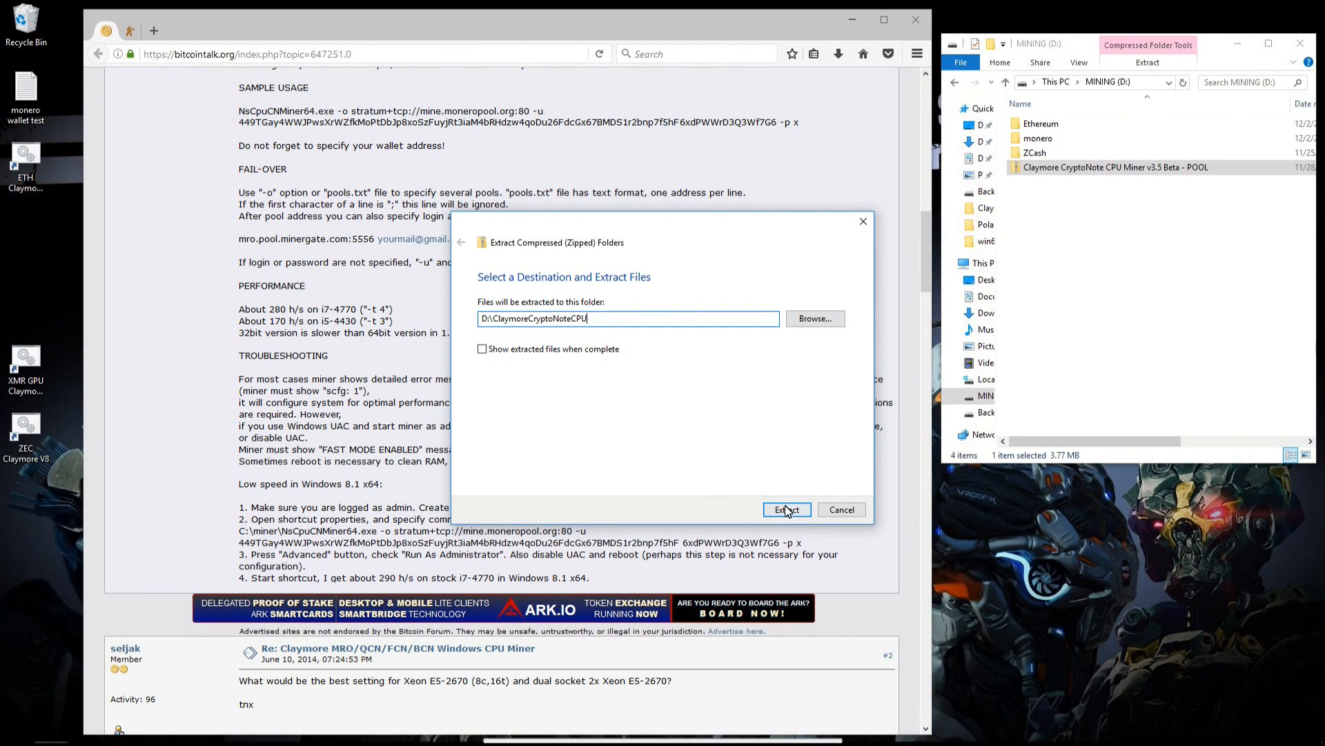
click(785, 509)
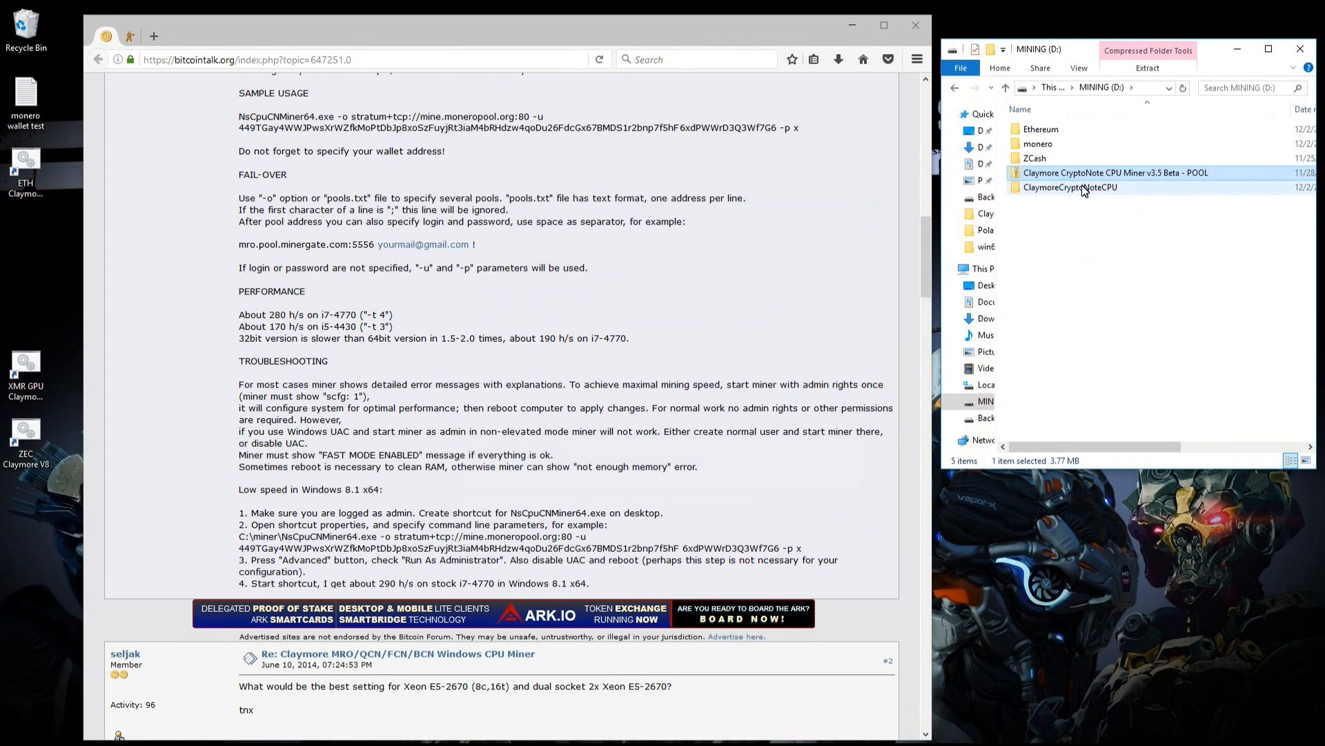
double_click(1114, 173)
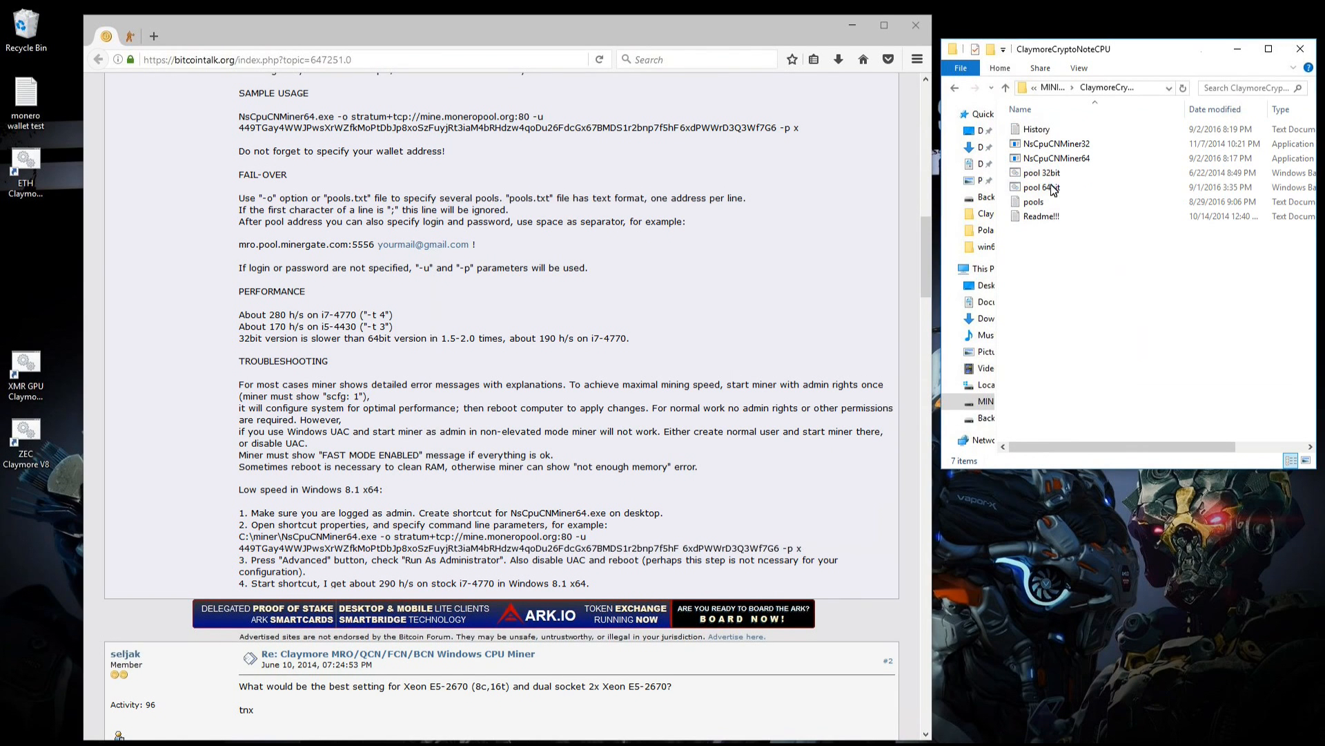
double_click(1032, 200)
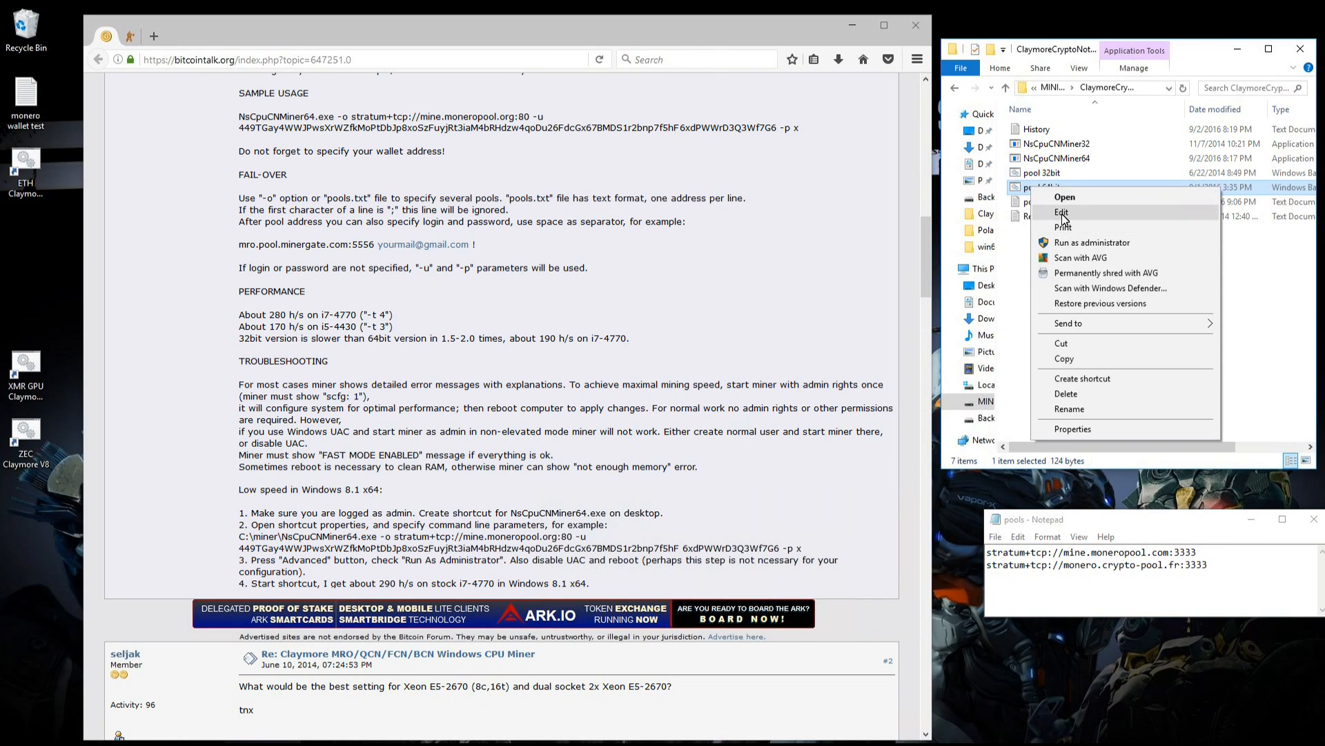
Replace the pool entries with xmr-usa.dwarfpool.com:8100 and xmr-eu.dwarfpool.com:8100
click(1062, 212)
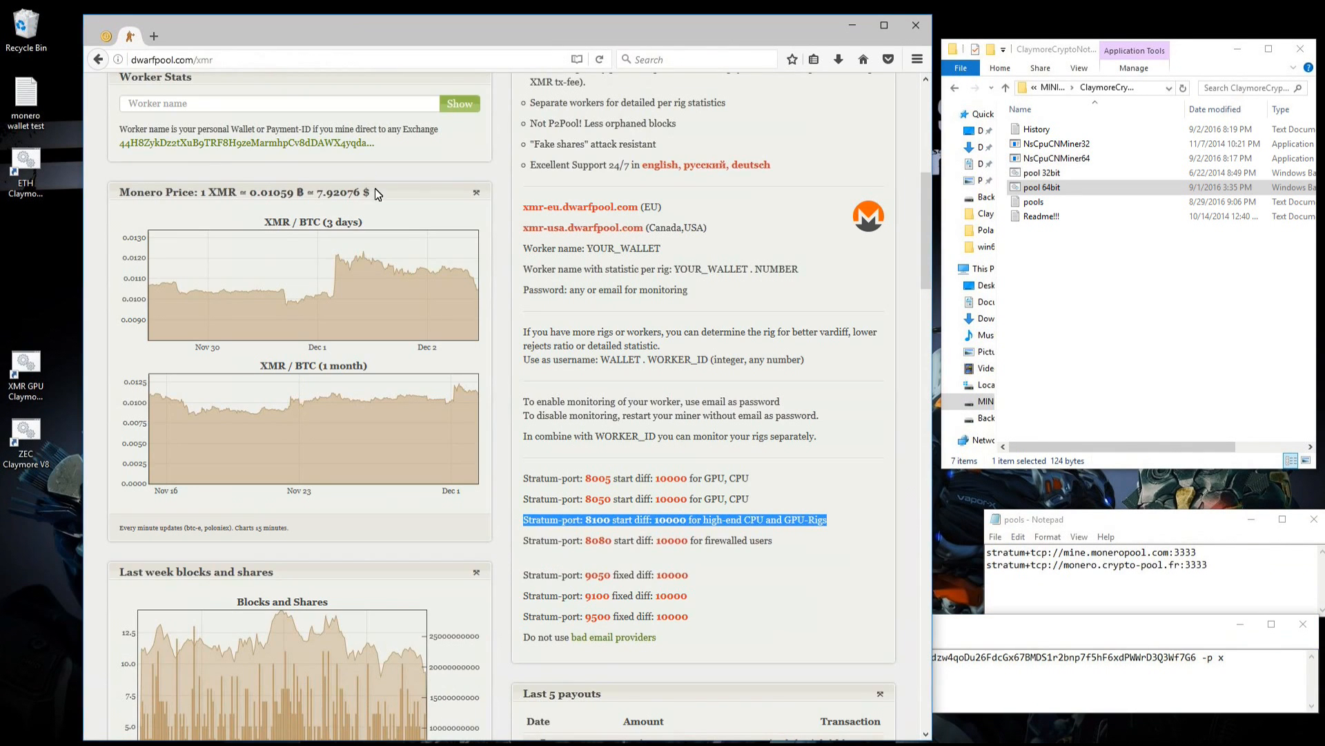
scroll(up, 3)
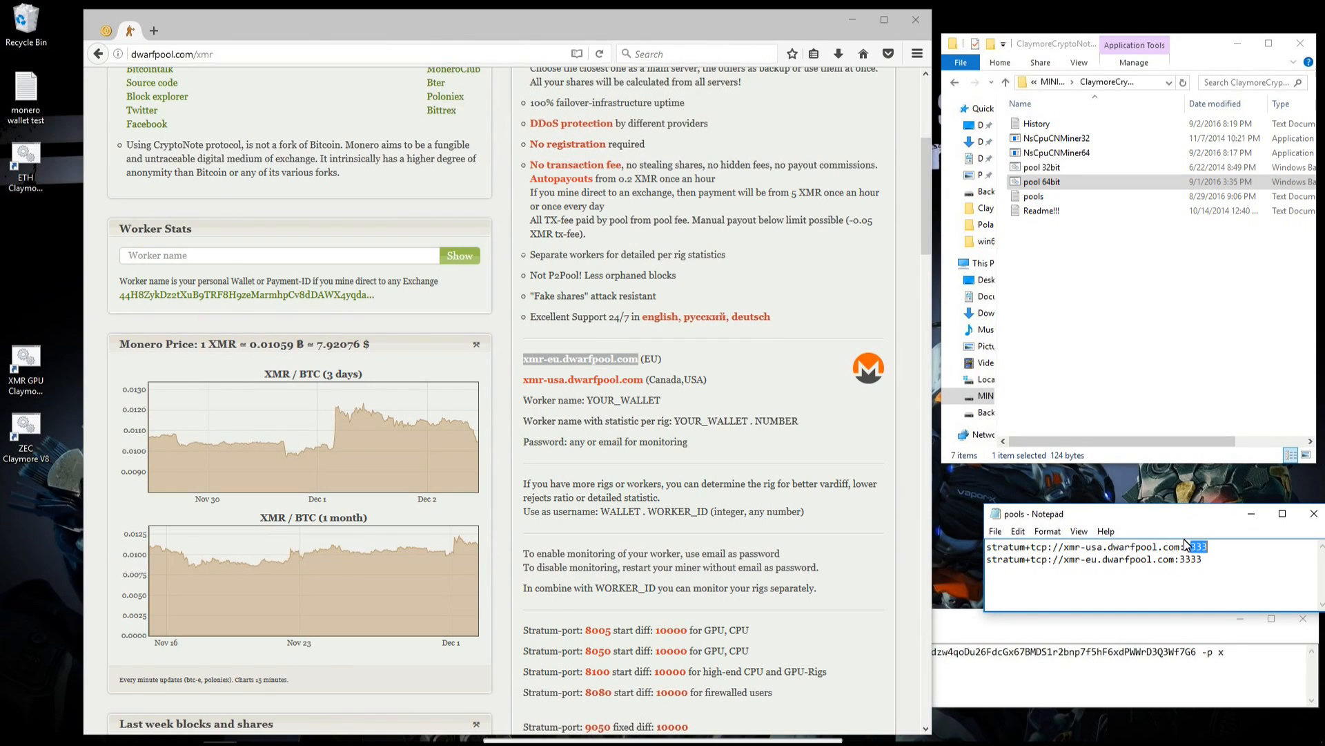
text(100)
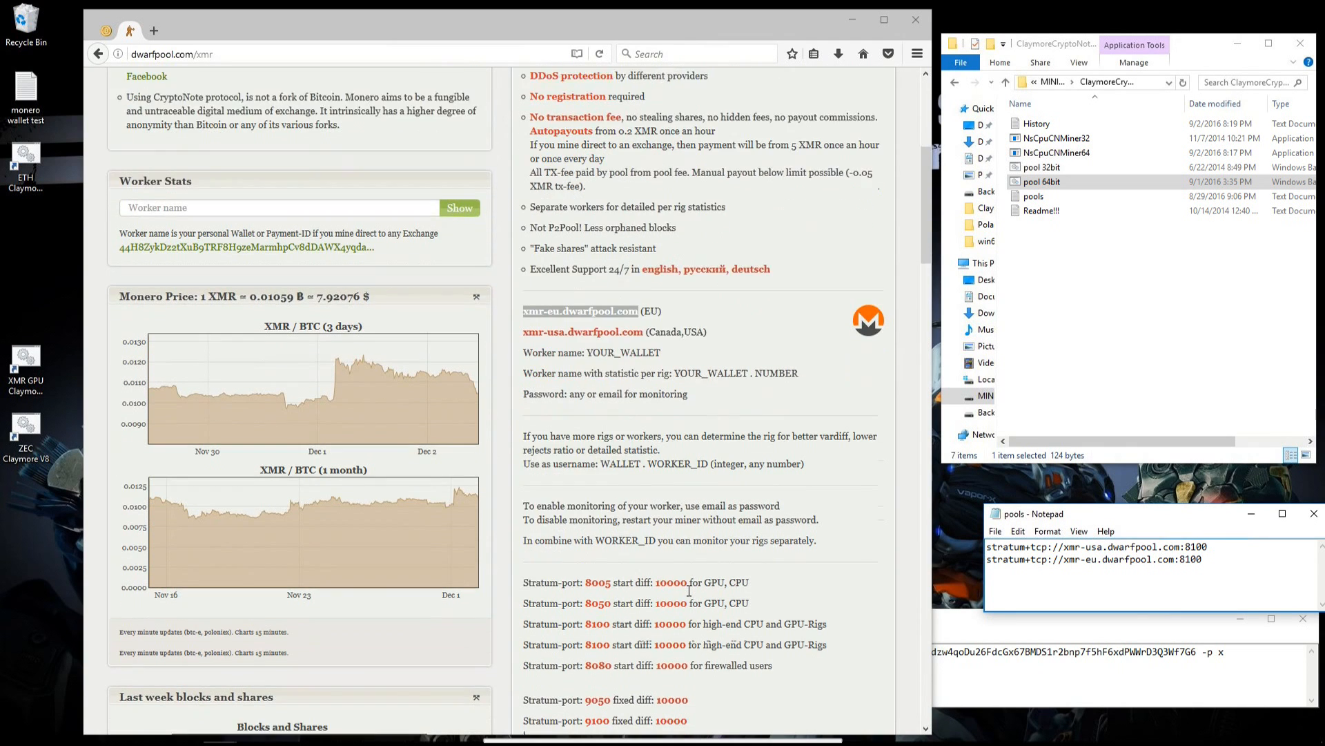
scroll(down, 3)
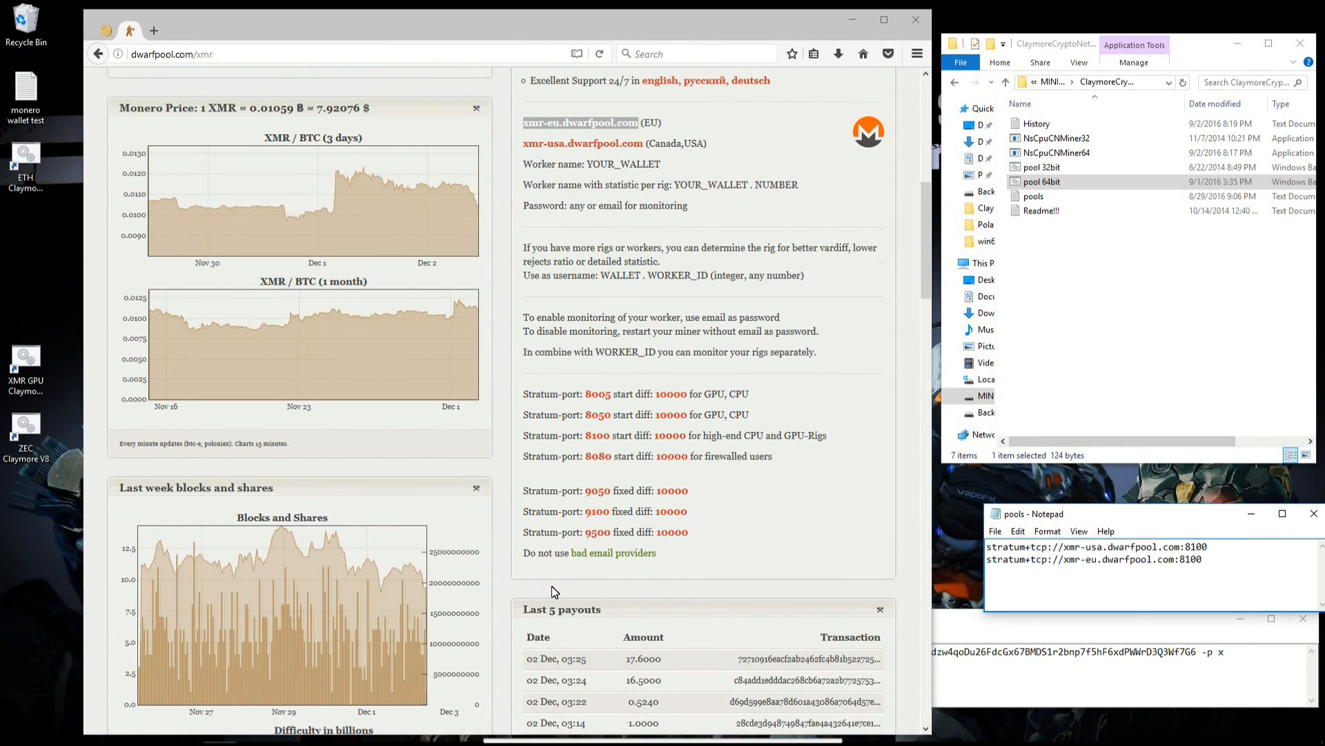
mouse_move(955, 510)
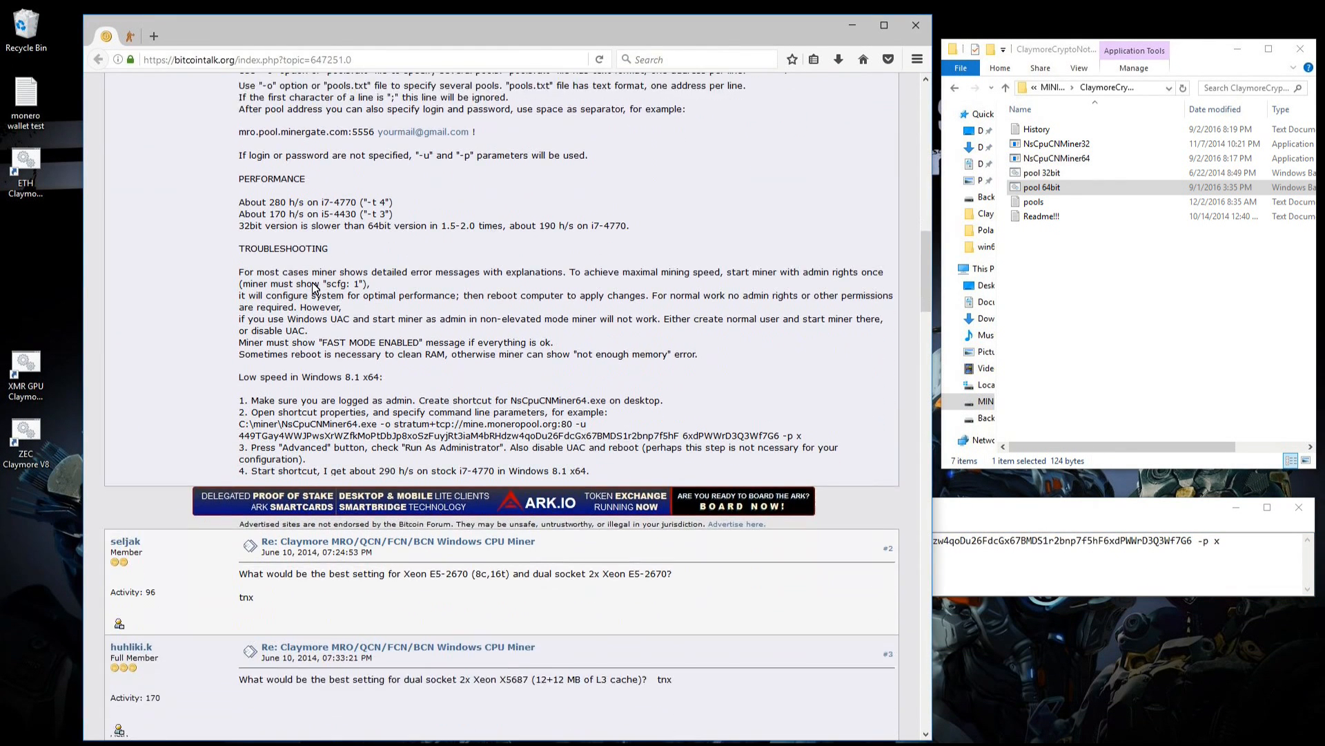
Edit pool 64bit.bat to run NsCpuCNMiner64.exe with the monero wallet test address, -p x, -t 4
scroll(down, 3)
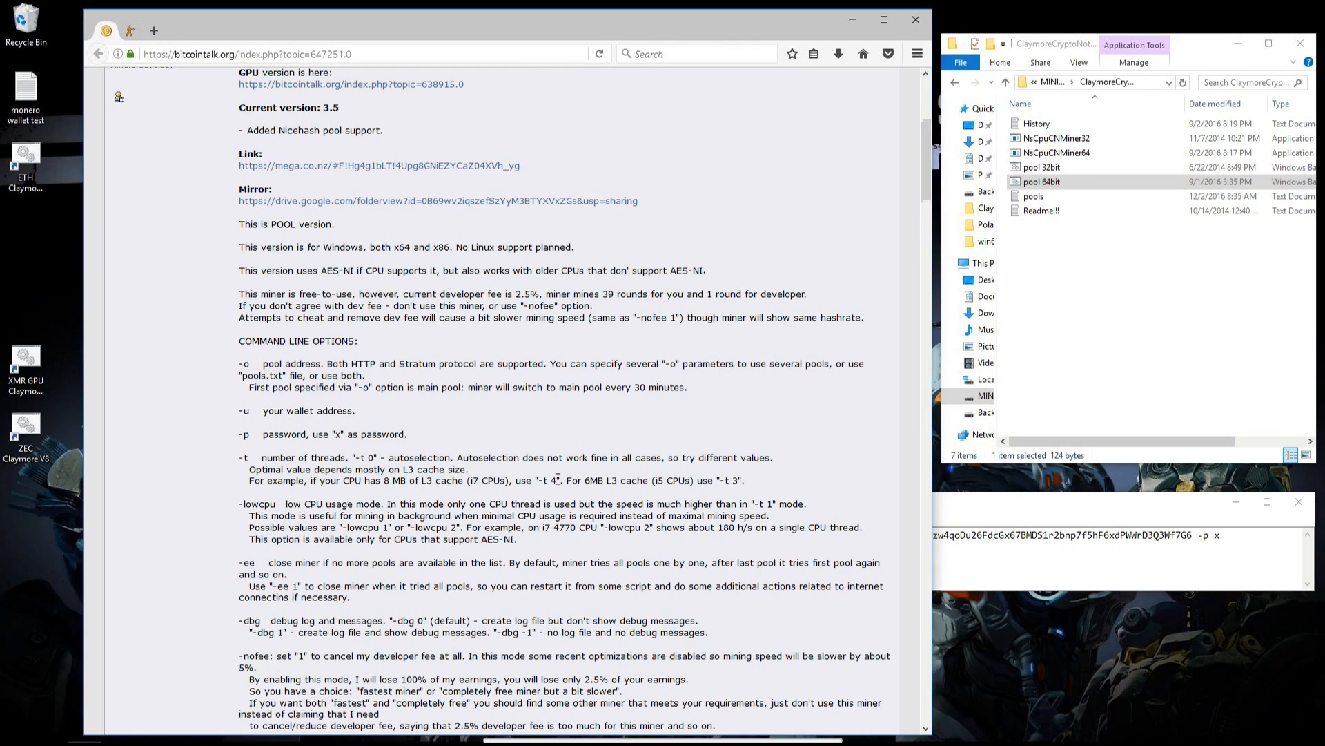
double_click(546, 479)
text( -t 4)
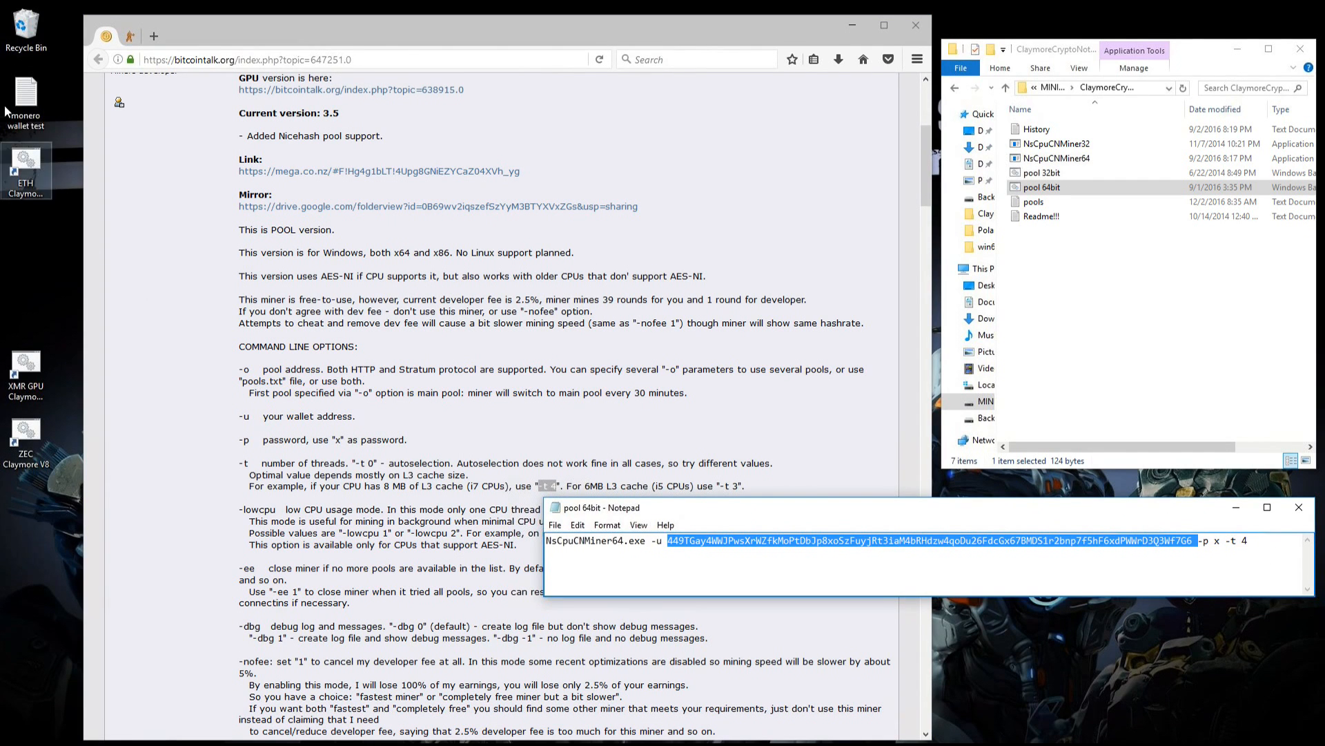
click(26, 100)
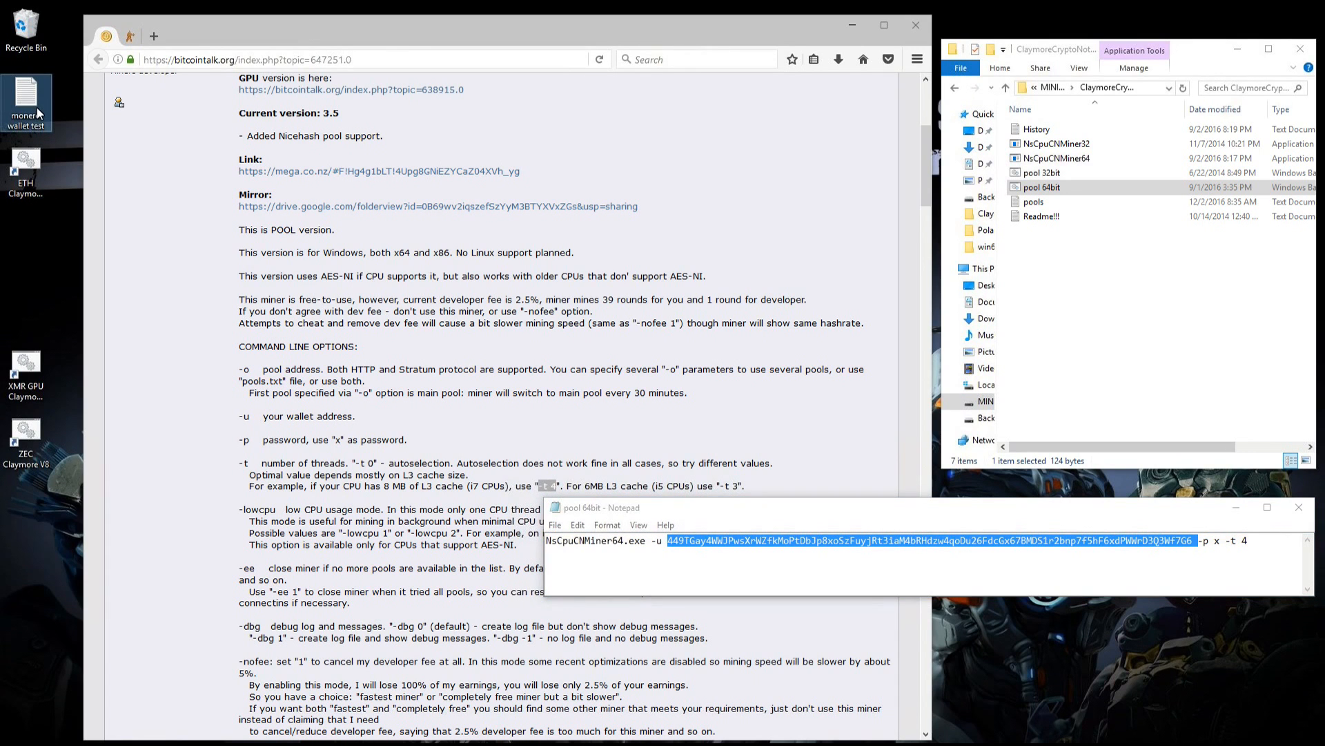
double_click(26, 97)
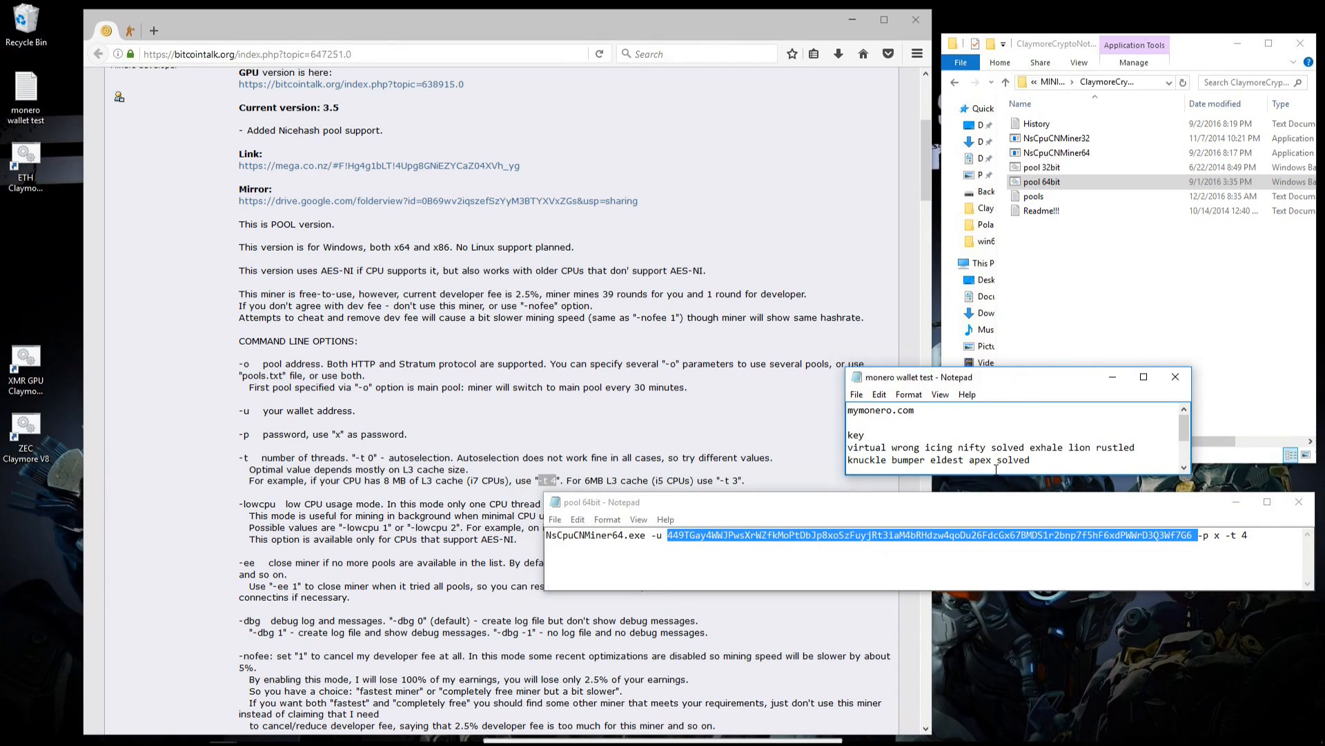
scroll(down, 3)
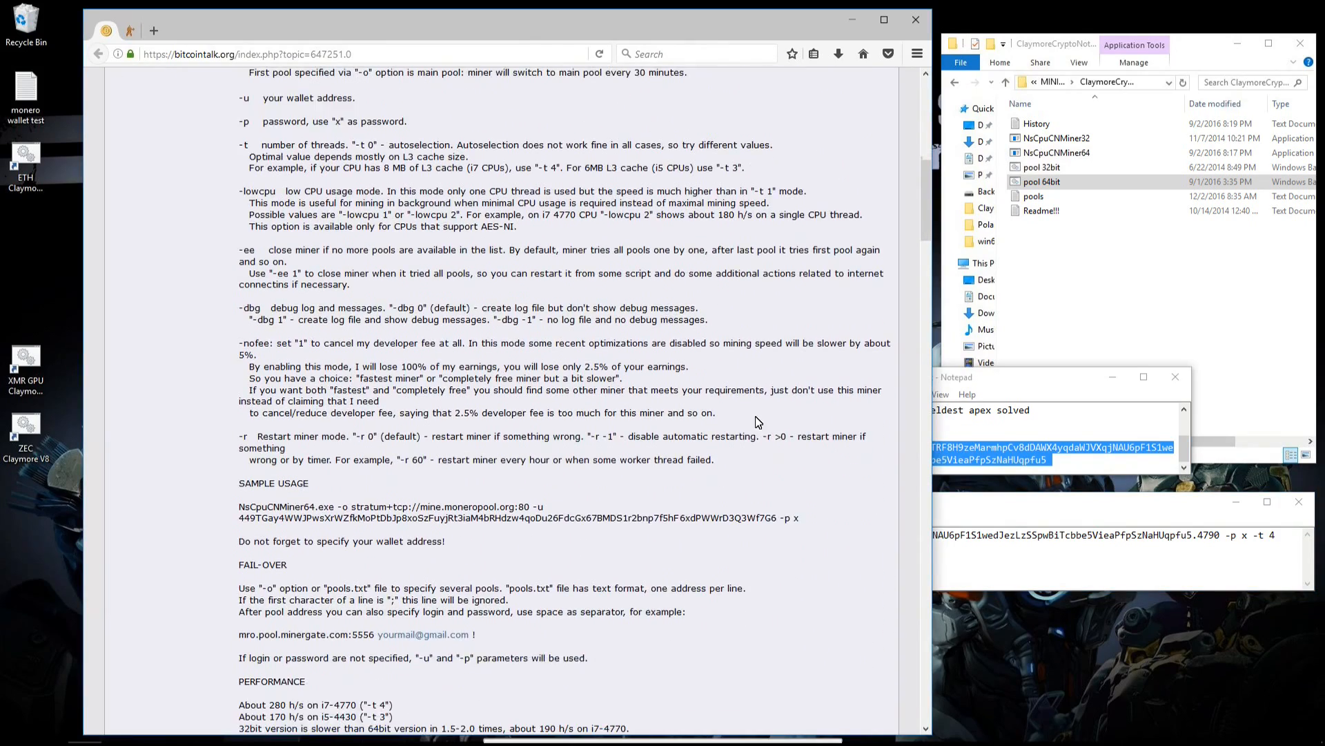
Create a shortcut to the 64-bit miner NsCpuCNMiner64
scroll(down, 3)
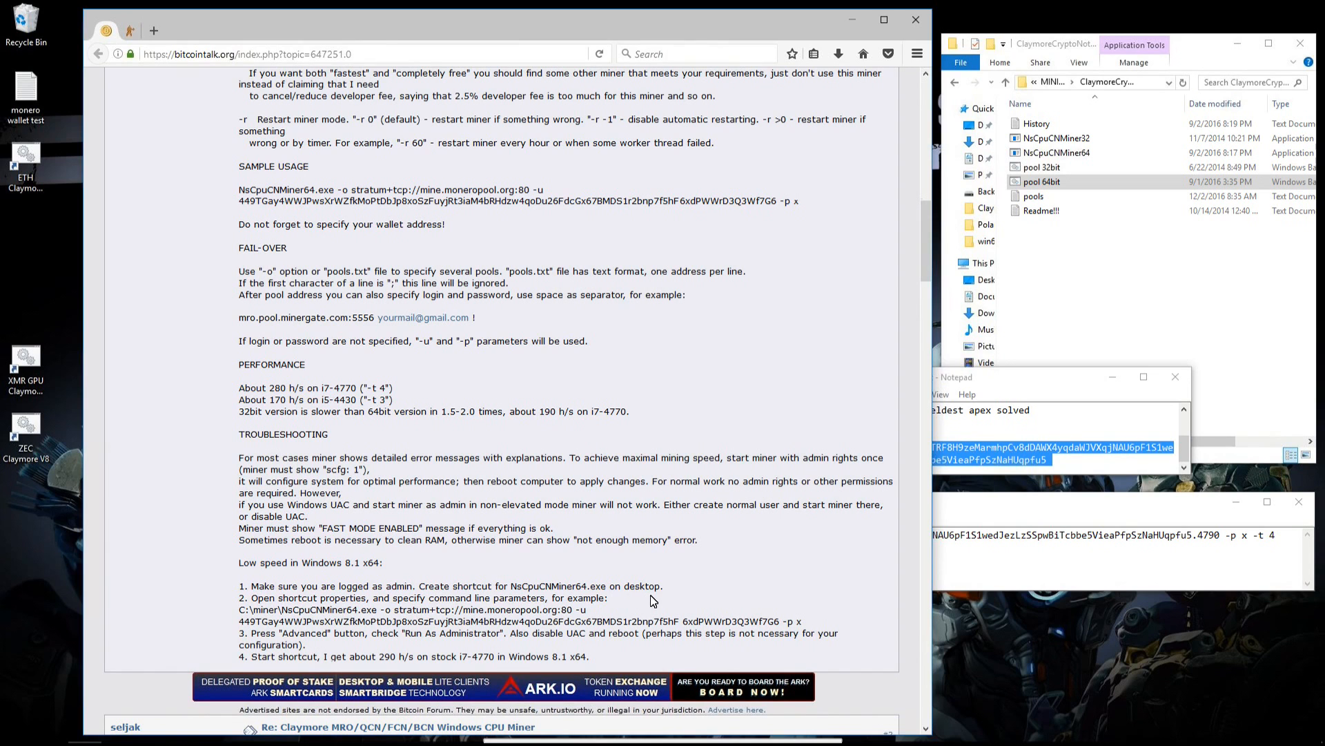
drag(425, 584, 664, 584)
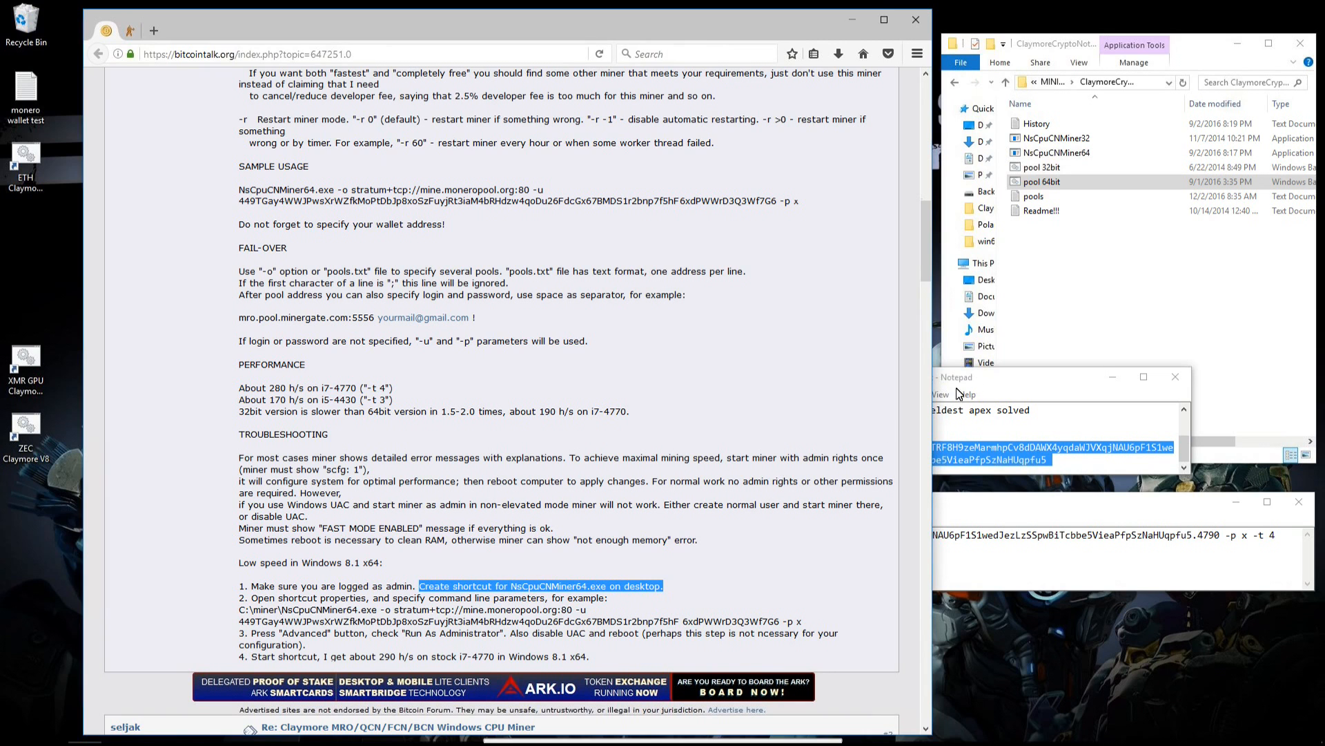
right_click(1055, 158)
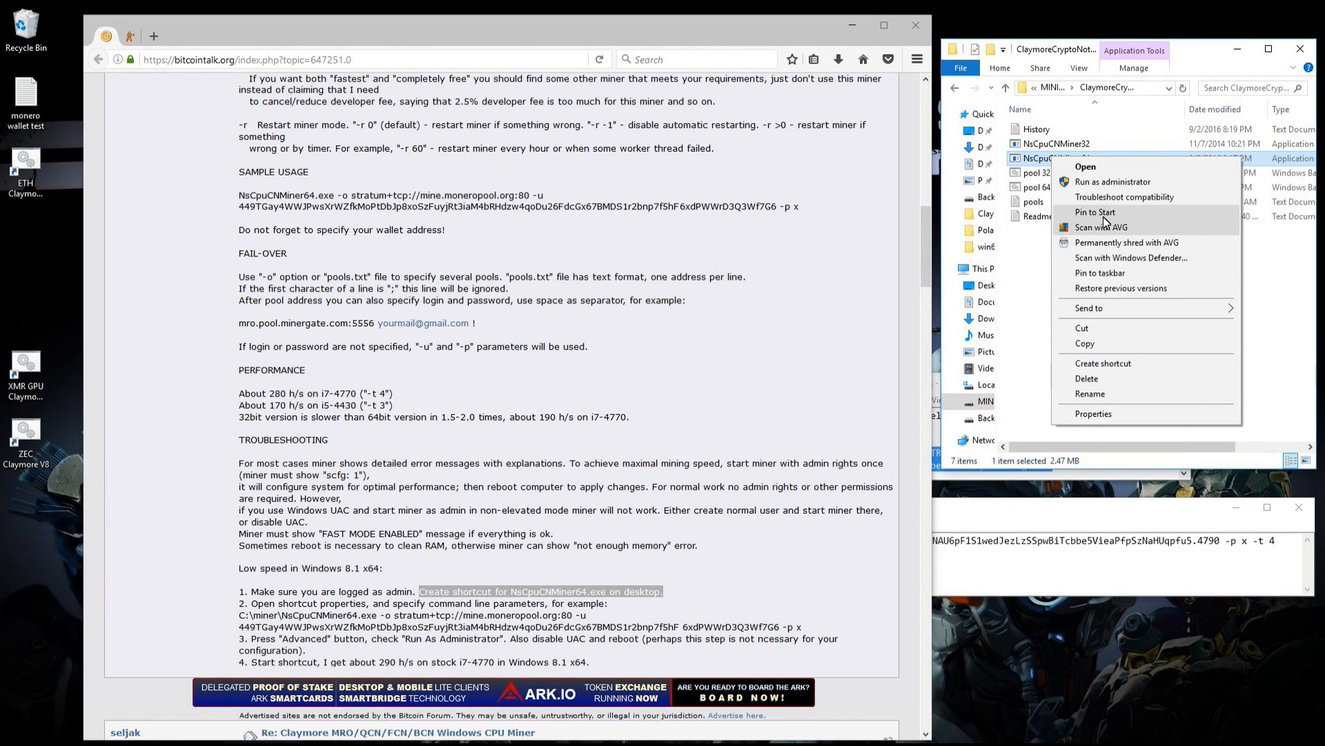
click(1102, 363)
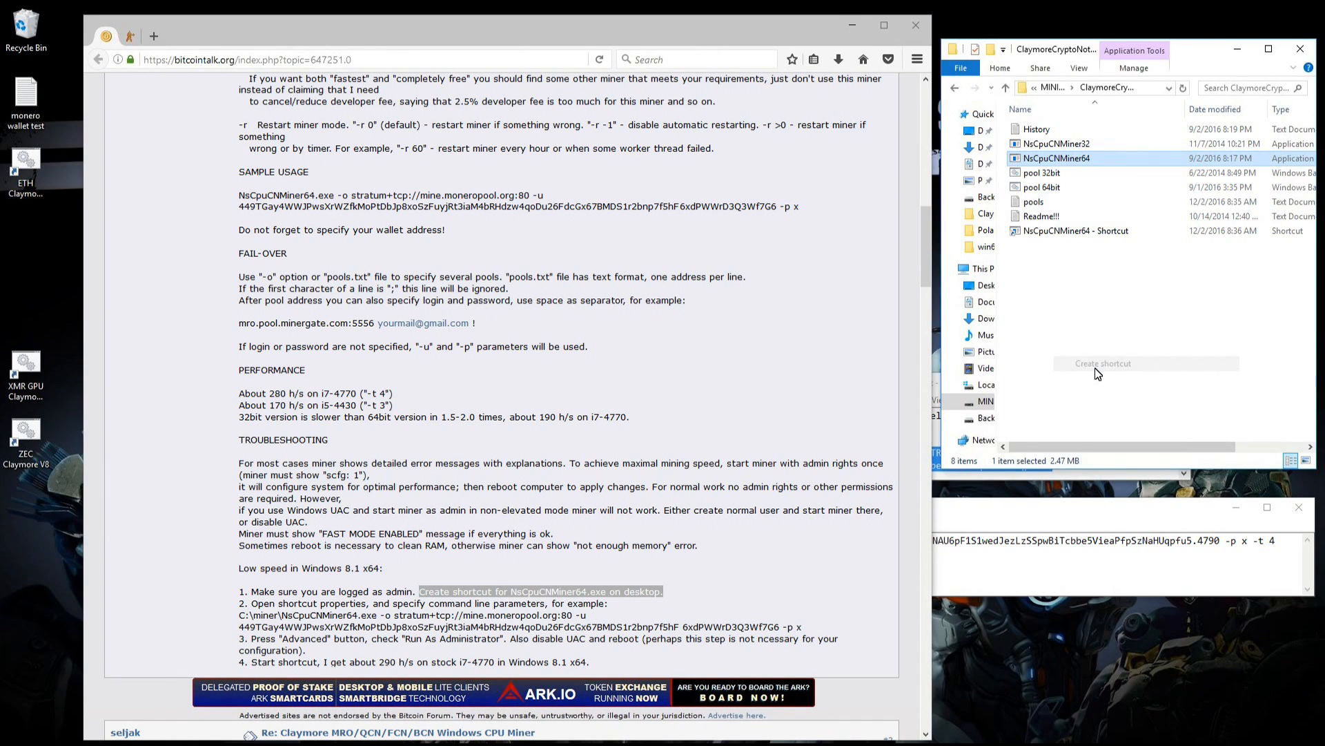
Rename the shortcut to 'XMR CPU Claymore' and bring up its properties
right_click(1075, 158)
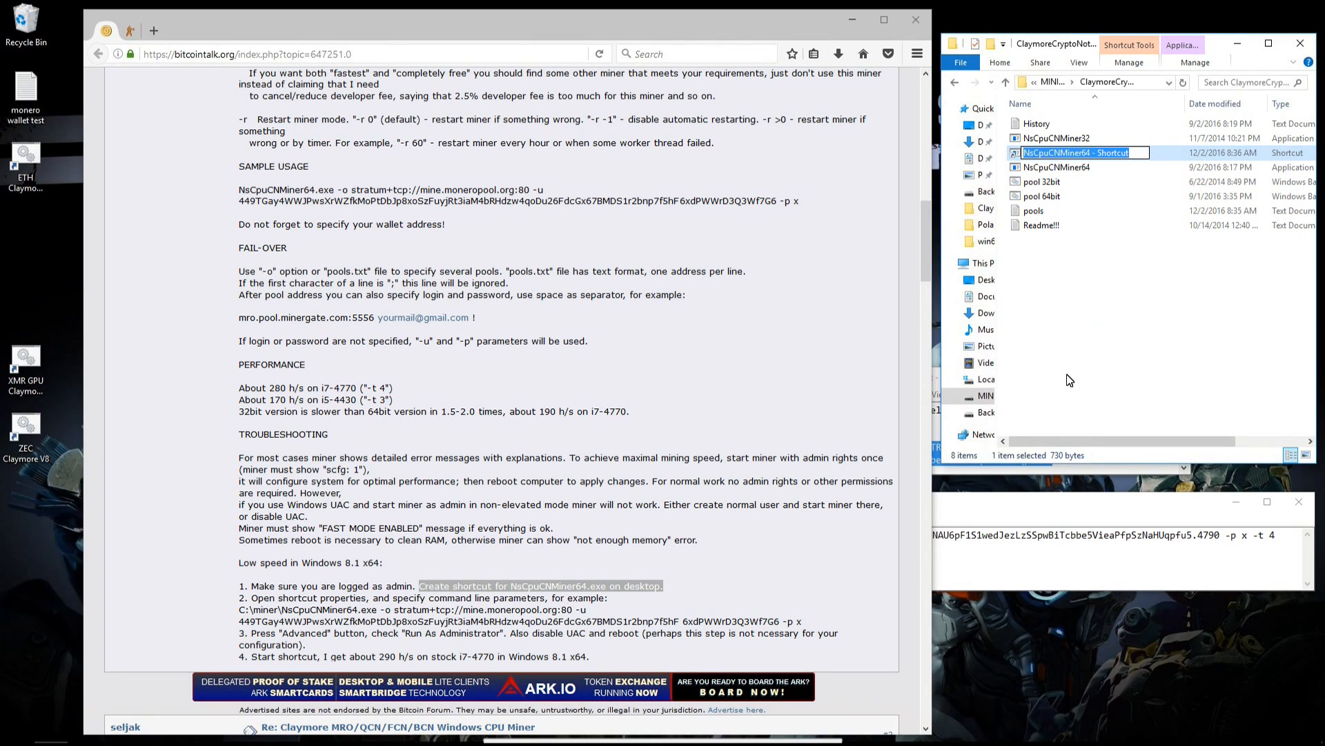
text(XMR CPU Claymore)
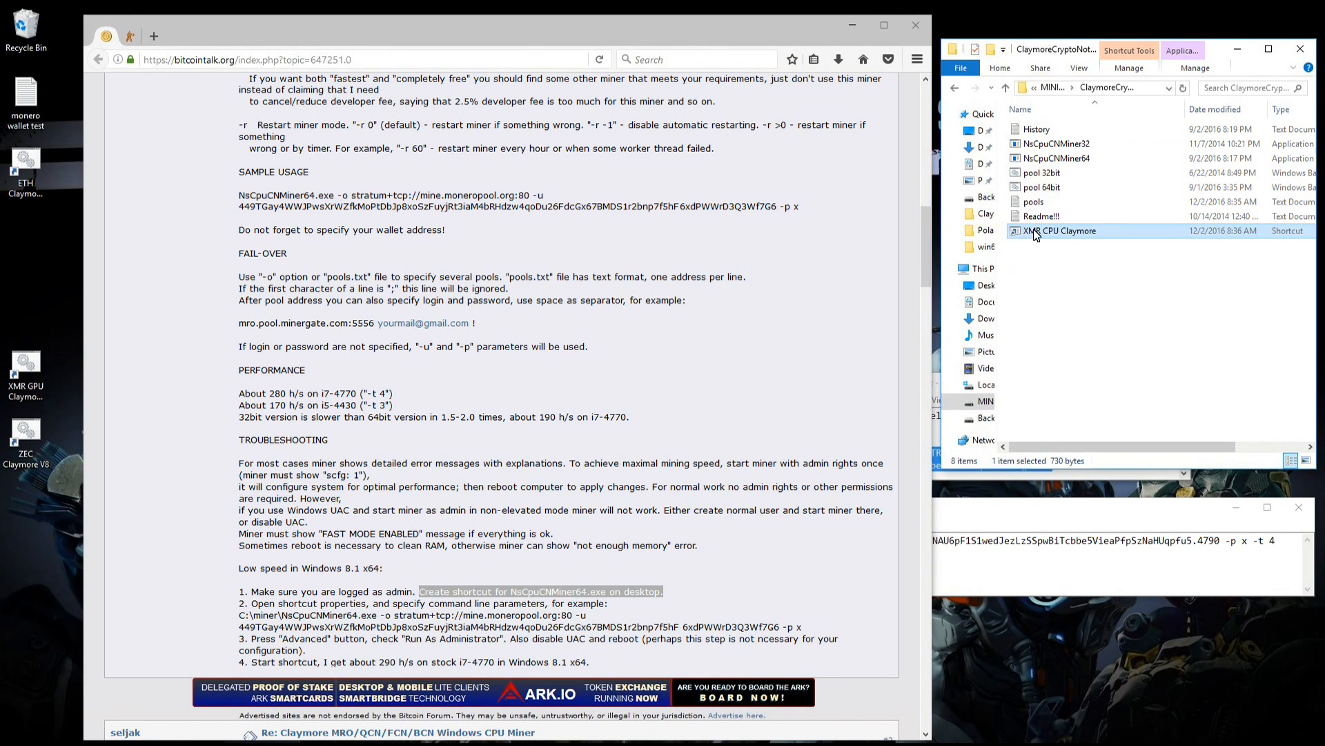
right_click(1059, 230)
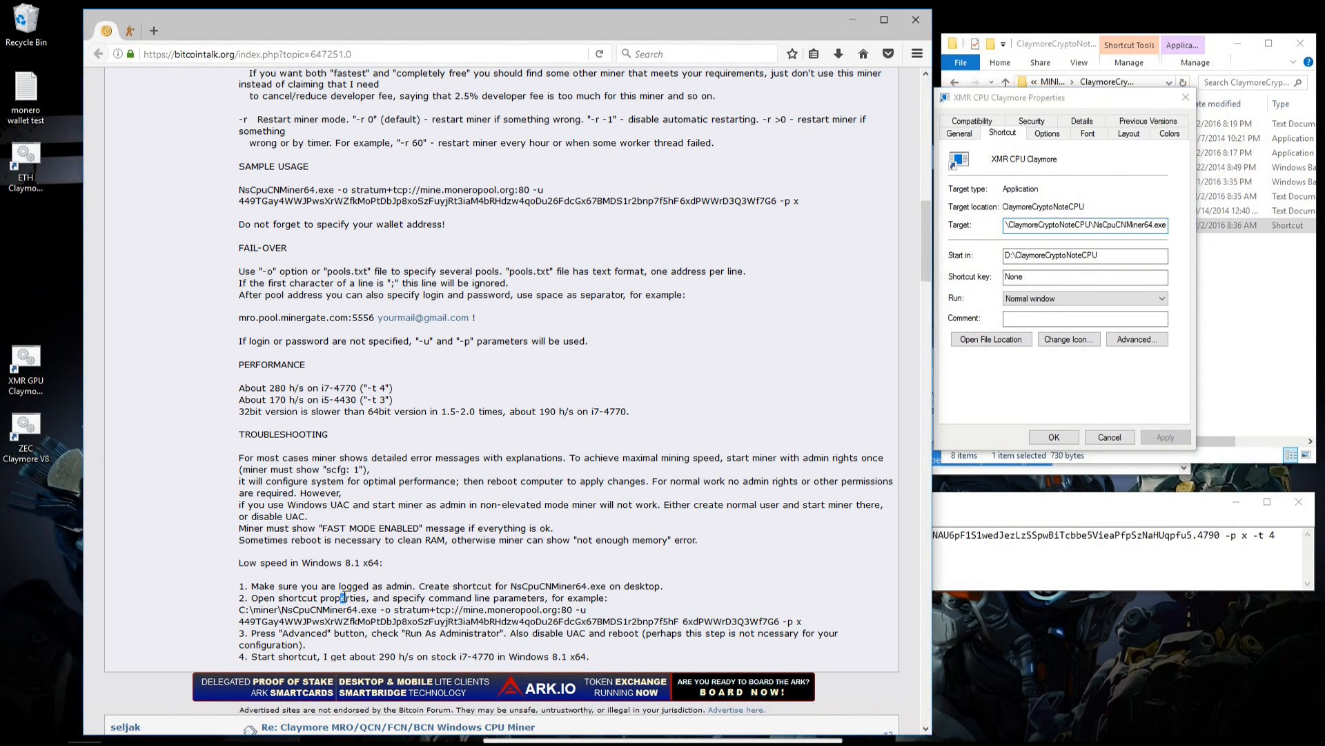
Copy the -u wallet, -p x, -t 4 parameters into the shortcut Target and apply
double_click(343, 598)
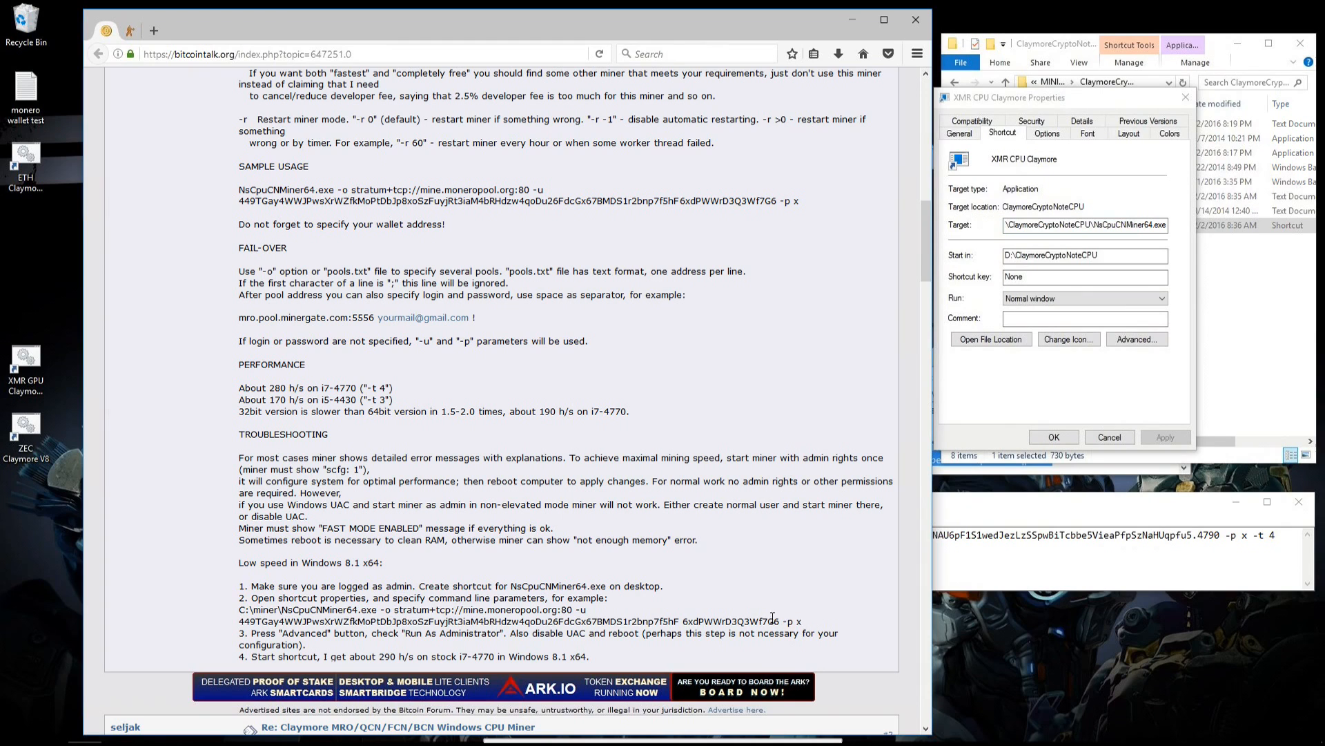
drag(385, 609, 802, 621)
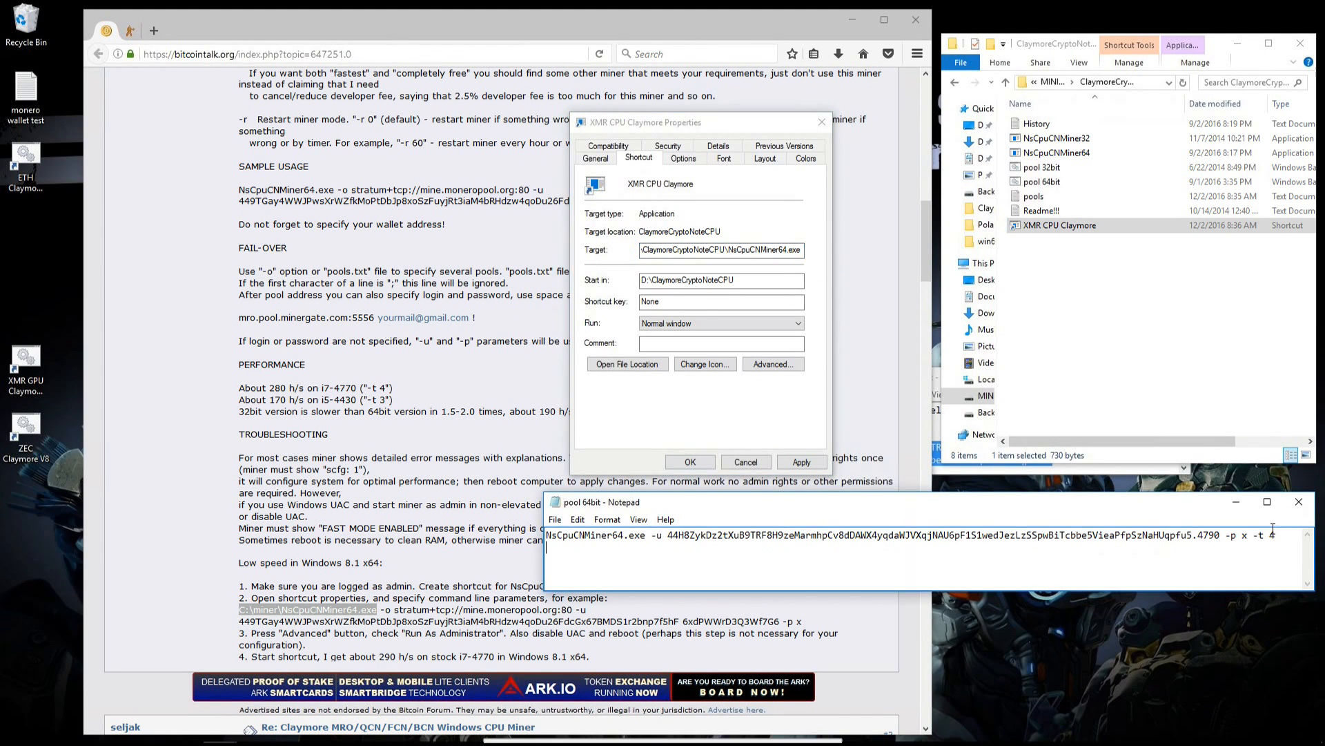
drag(722, 534, 1273, 534)
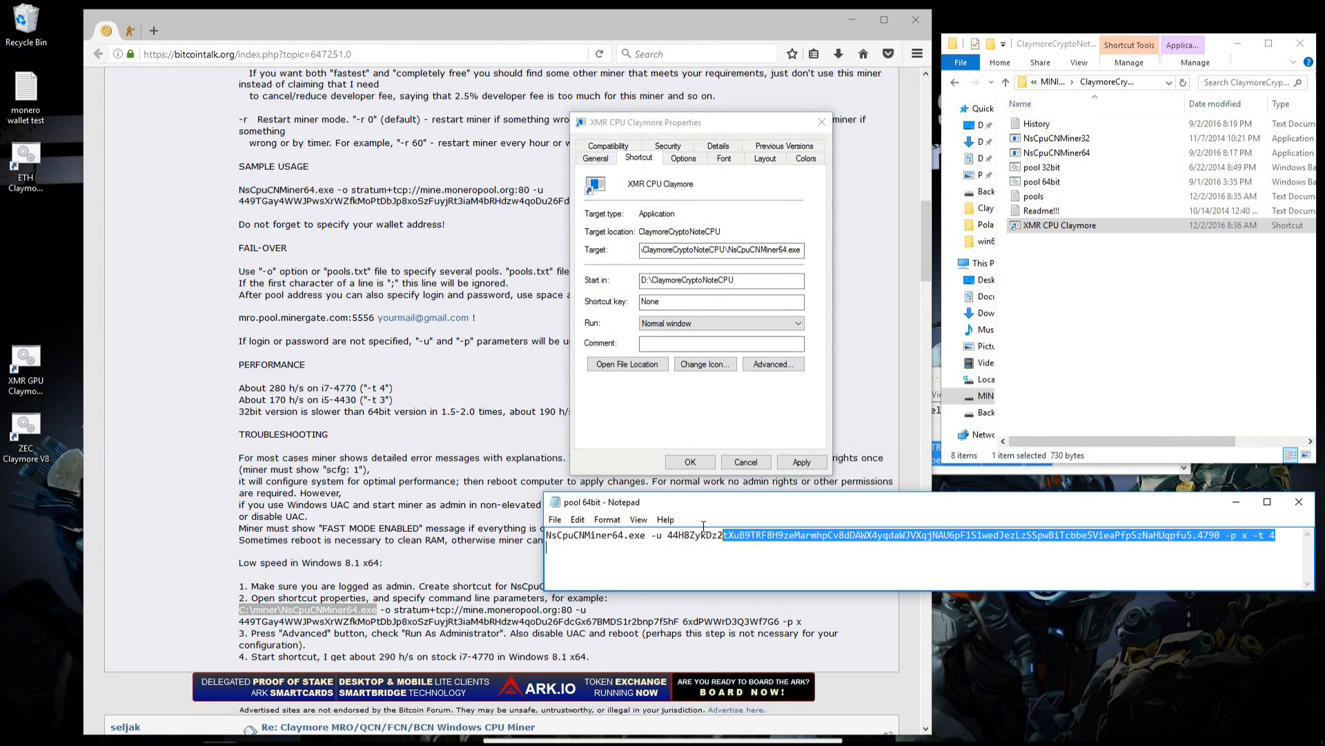
right_click(701, 535)
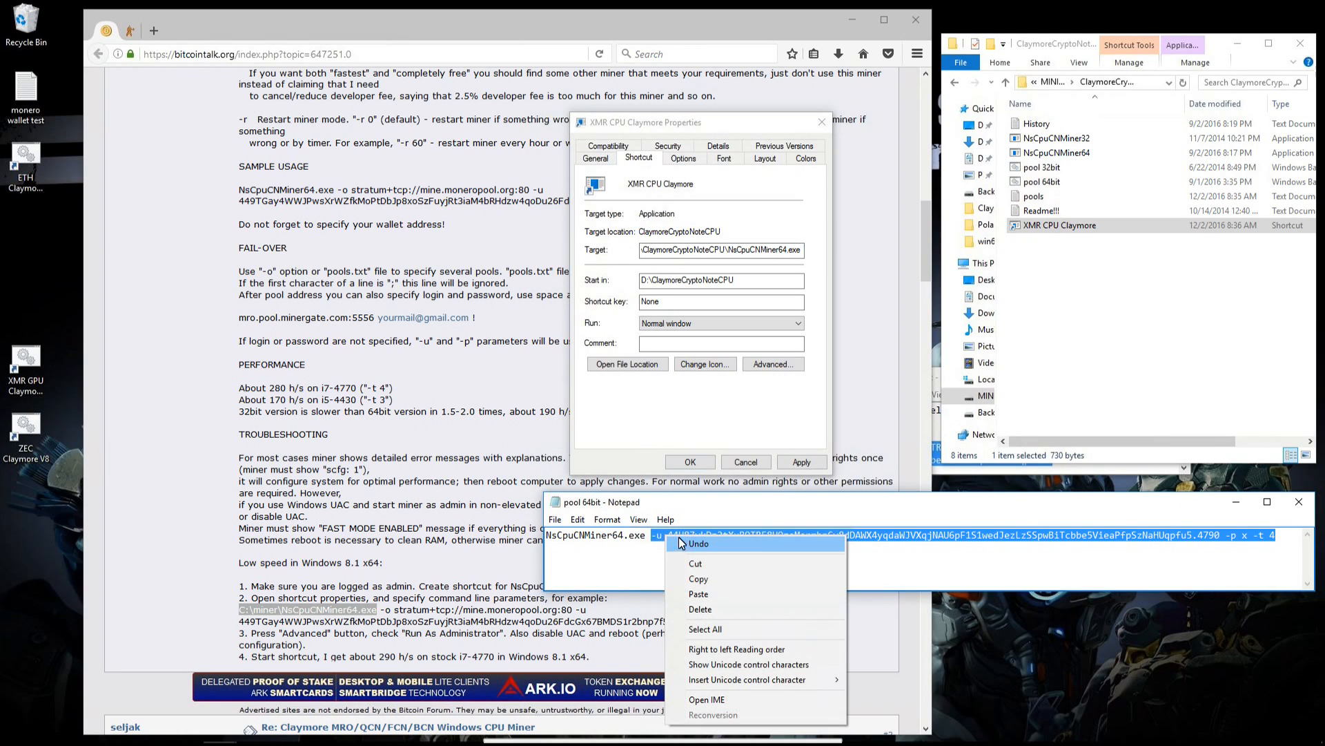
click(698, 594)
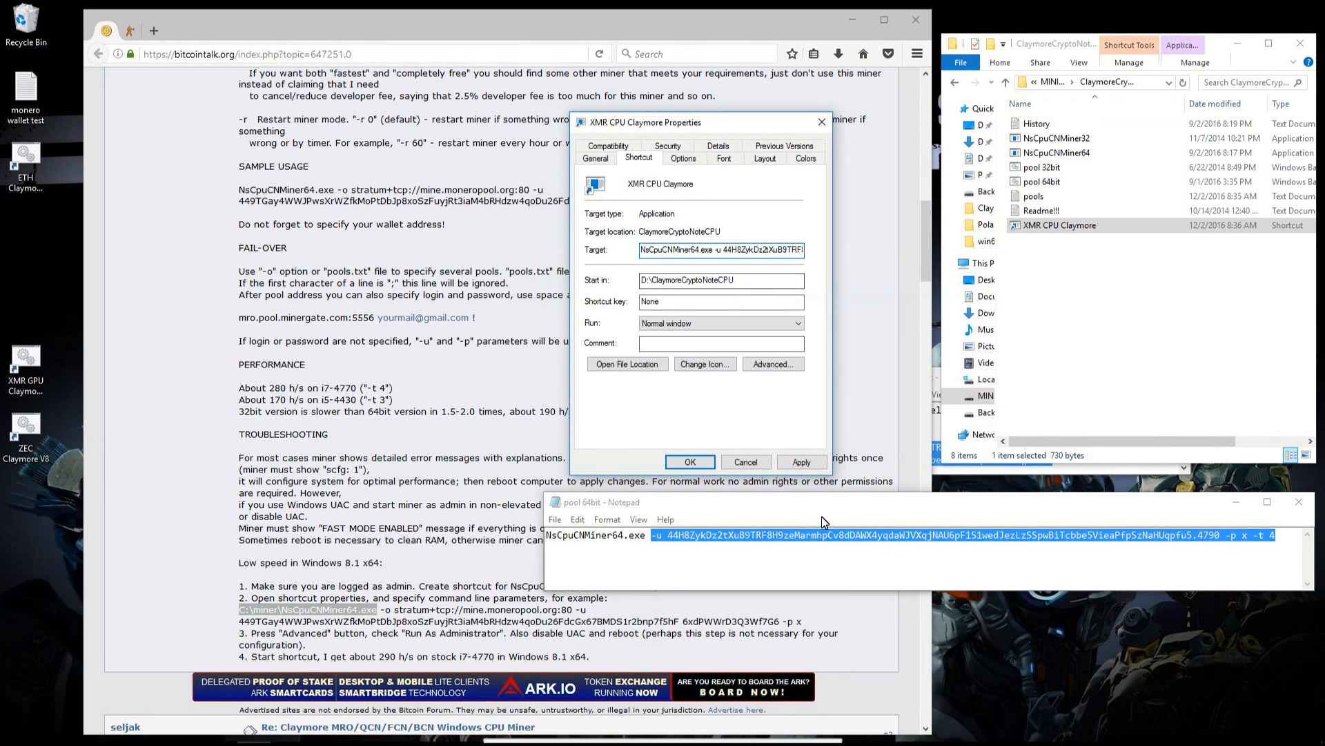
click(801, 461)
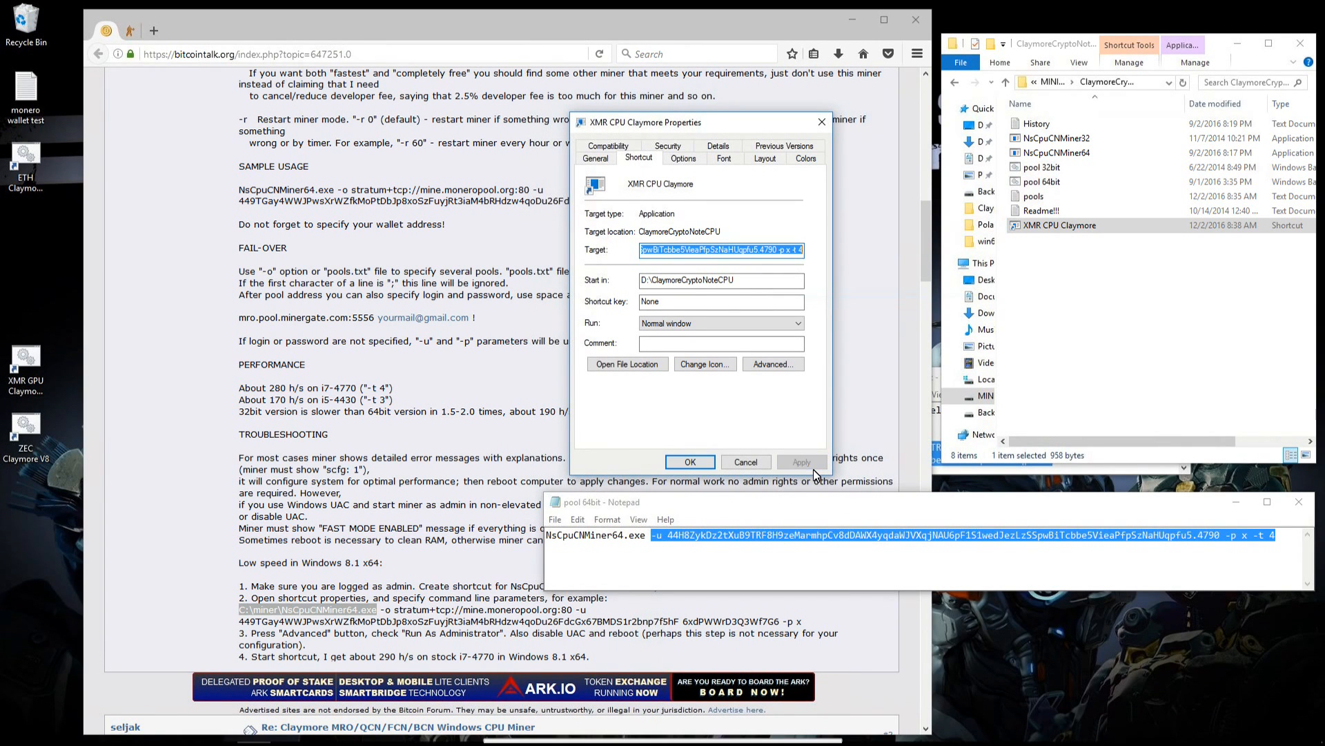
Enable Run as administrator in the shortcut's advanced settings and save its properties
click(771, 364)
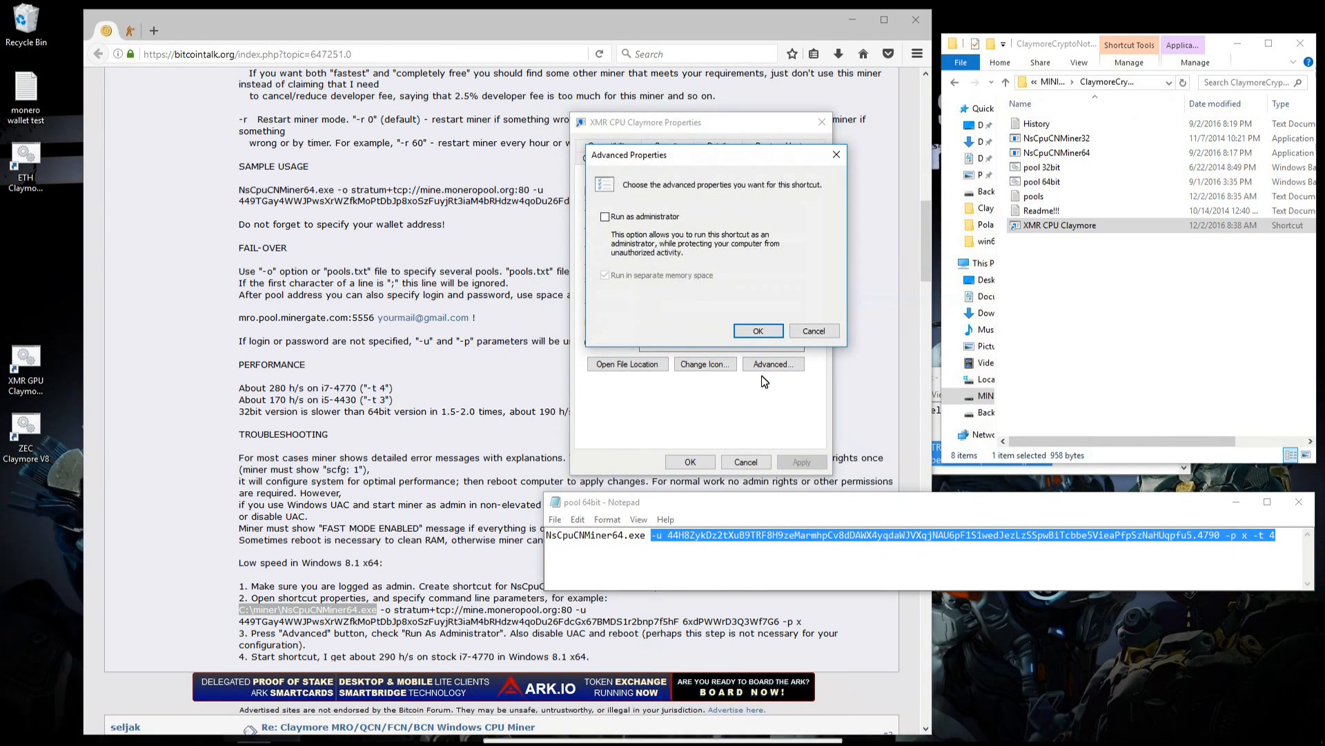
click(606, 215)
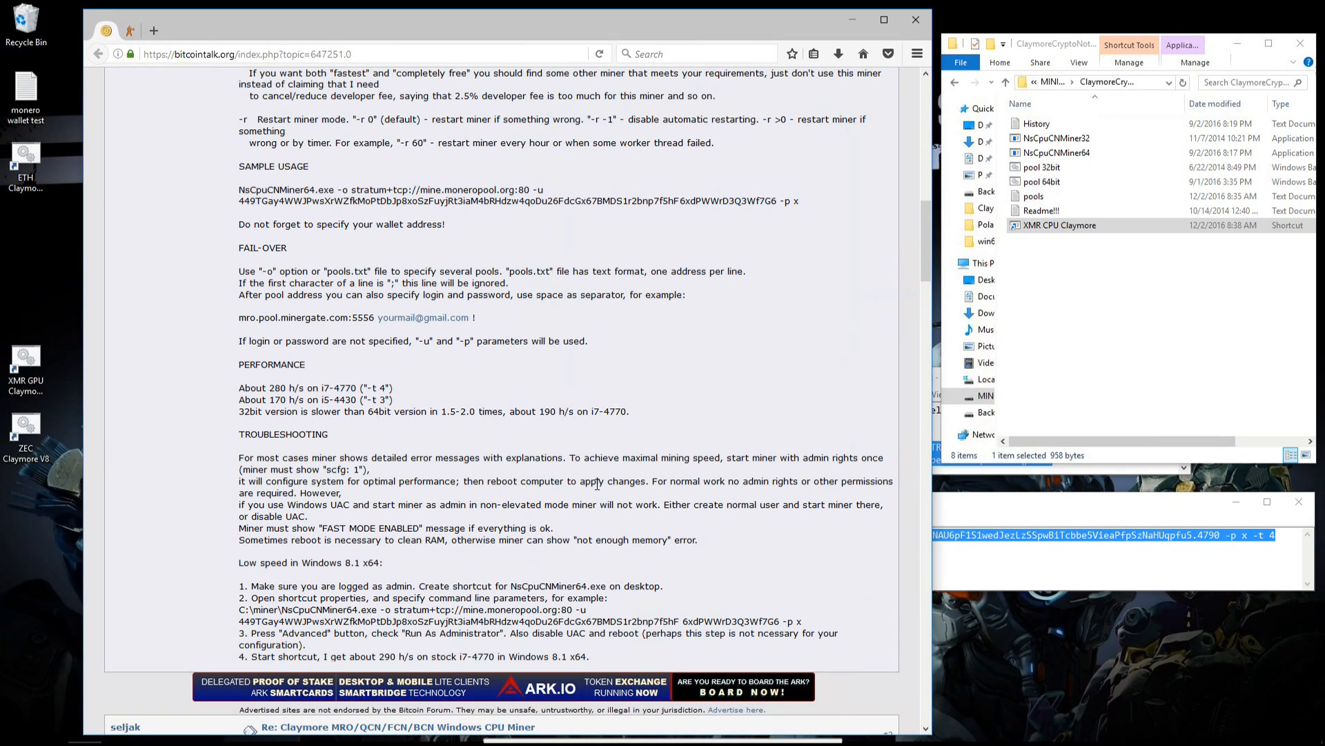
mouse_move(356, 532)
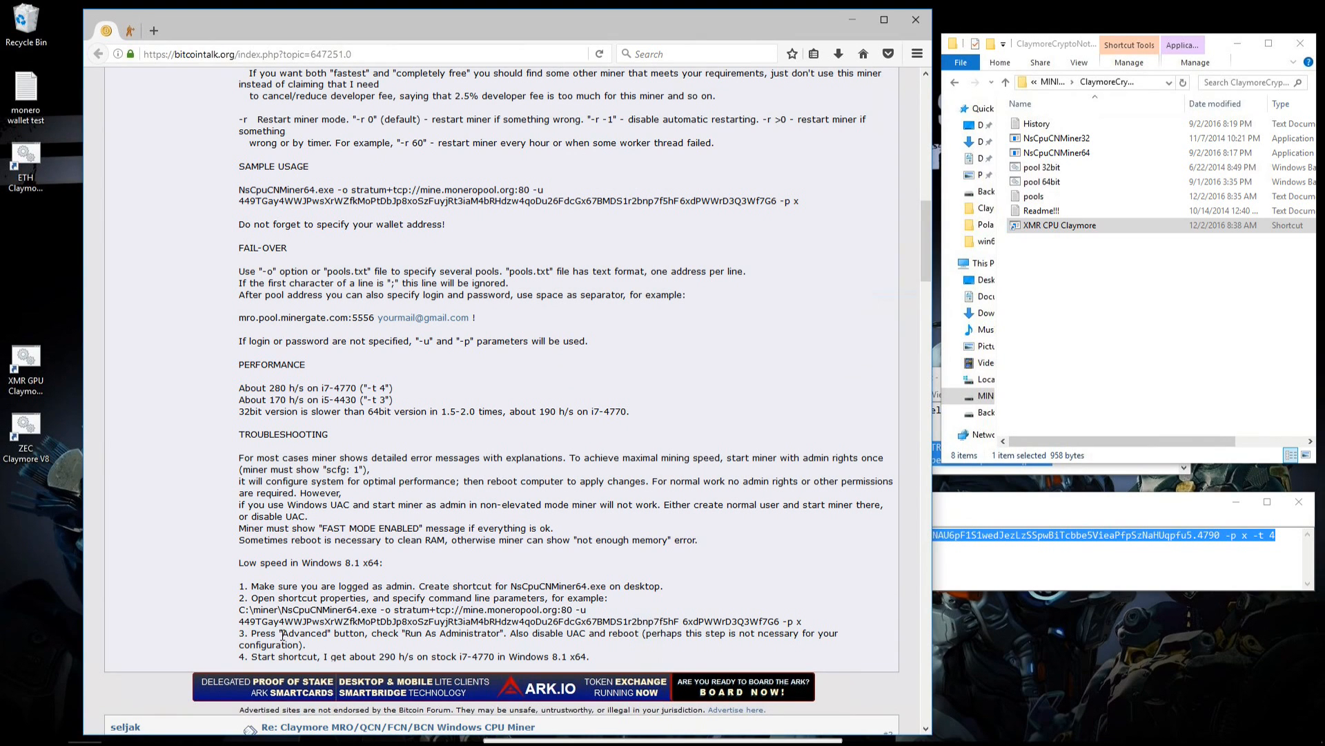
drag(279, 632, 478, 632)
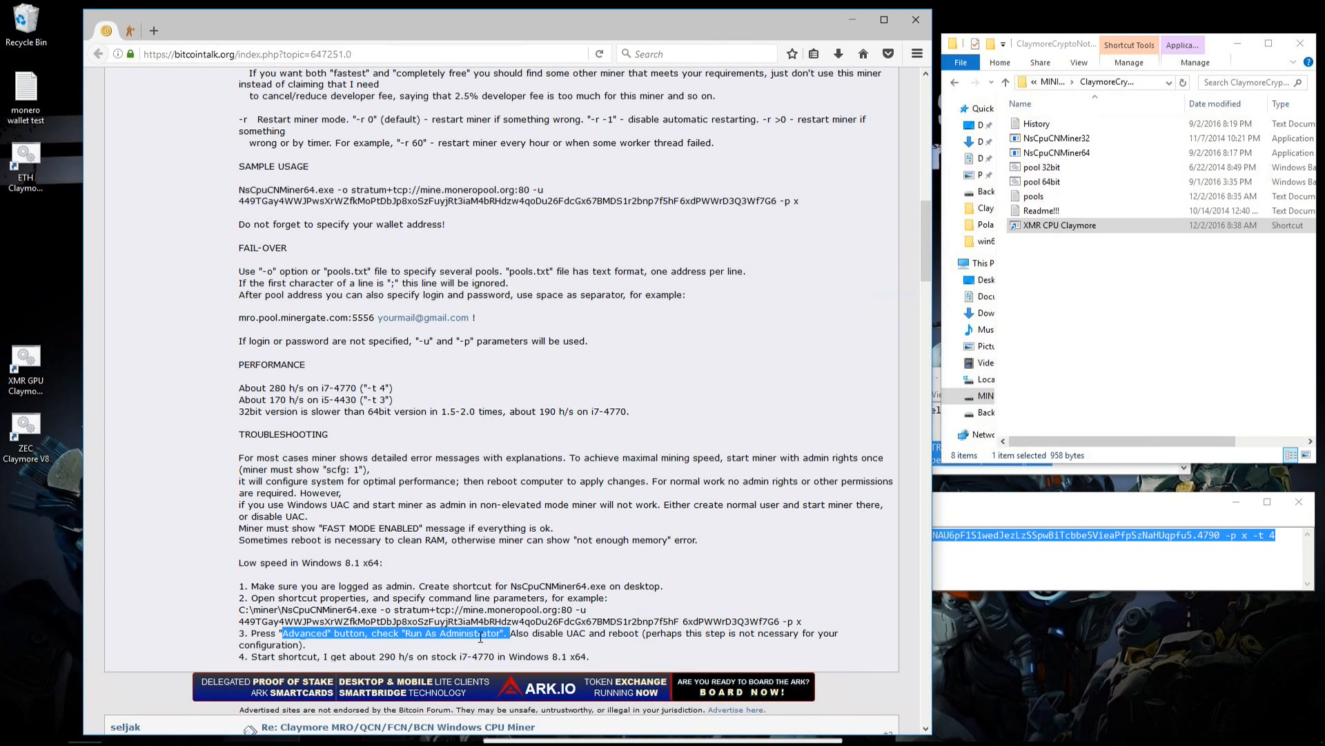
scroll(down, 3)
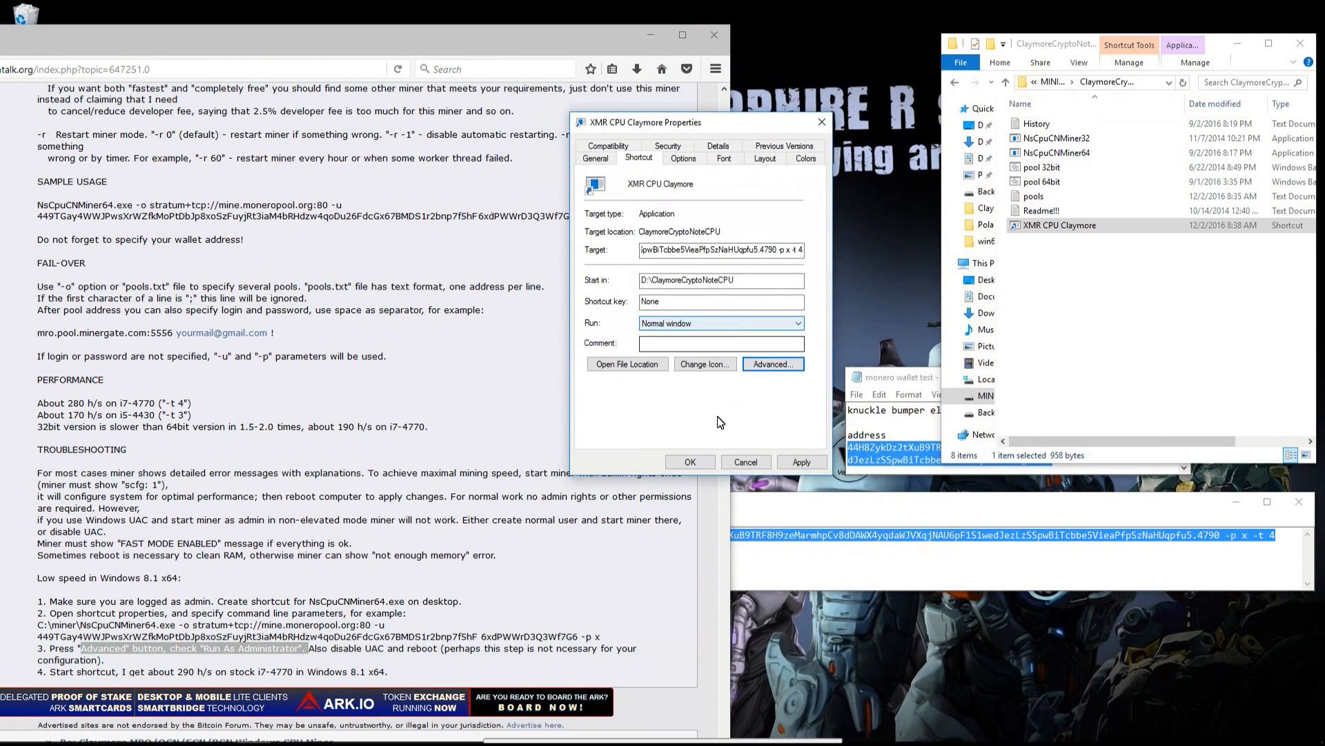
click(689, 462)
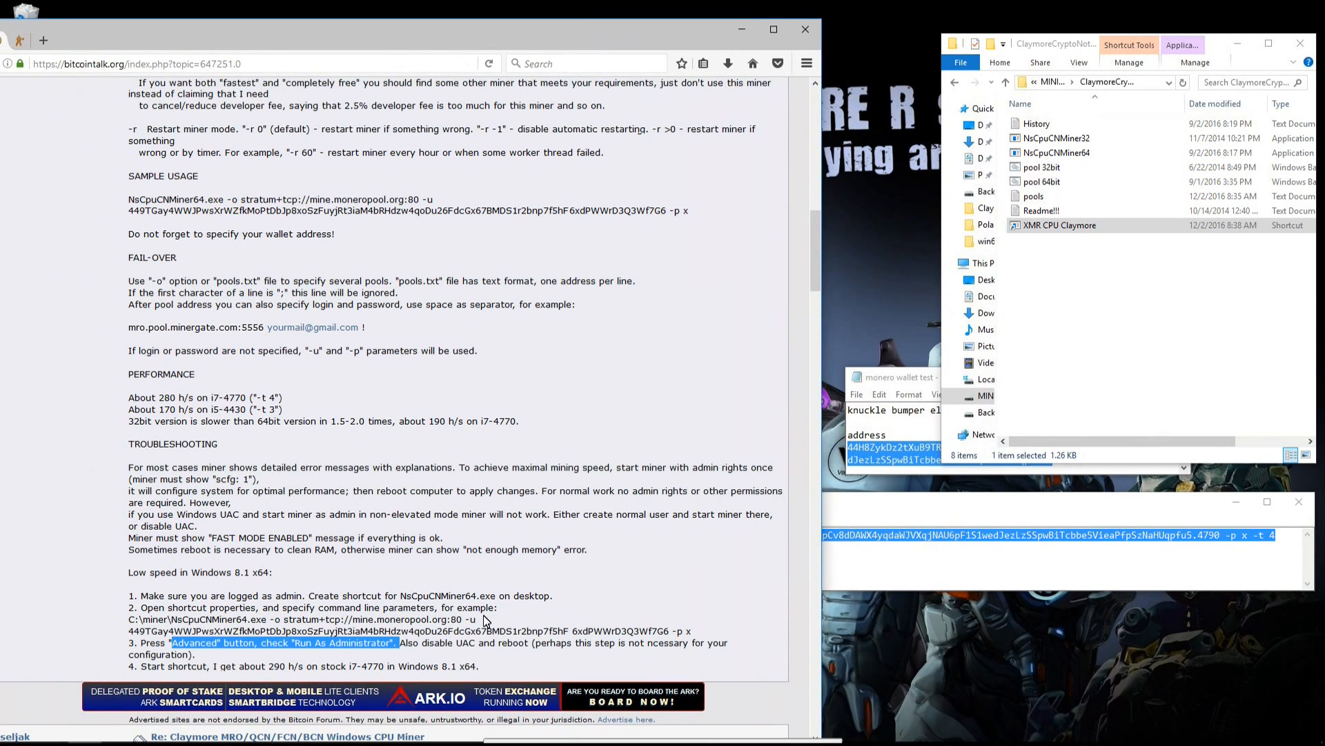
double_click(447, 643)
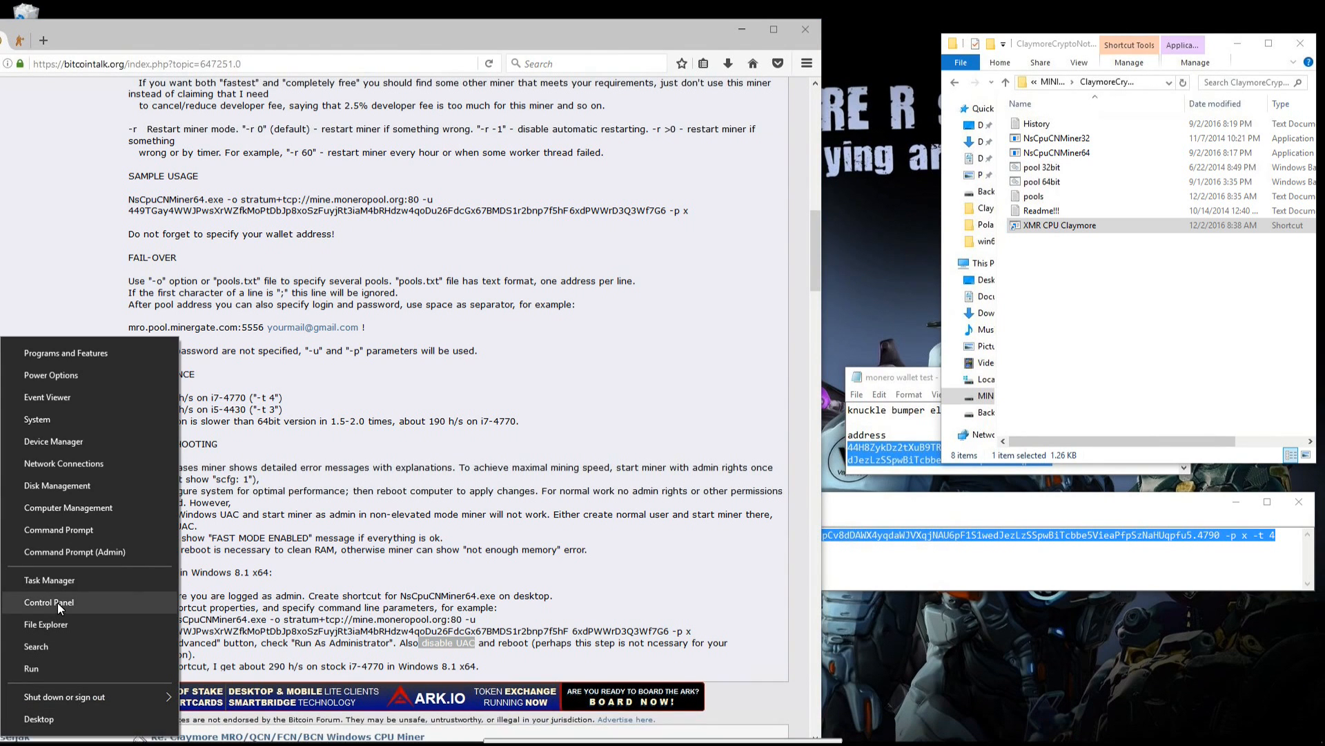
click(48, 602)
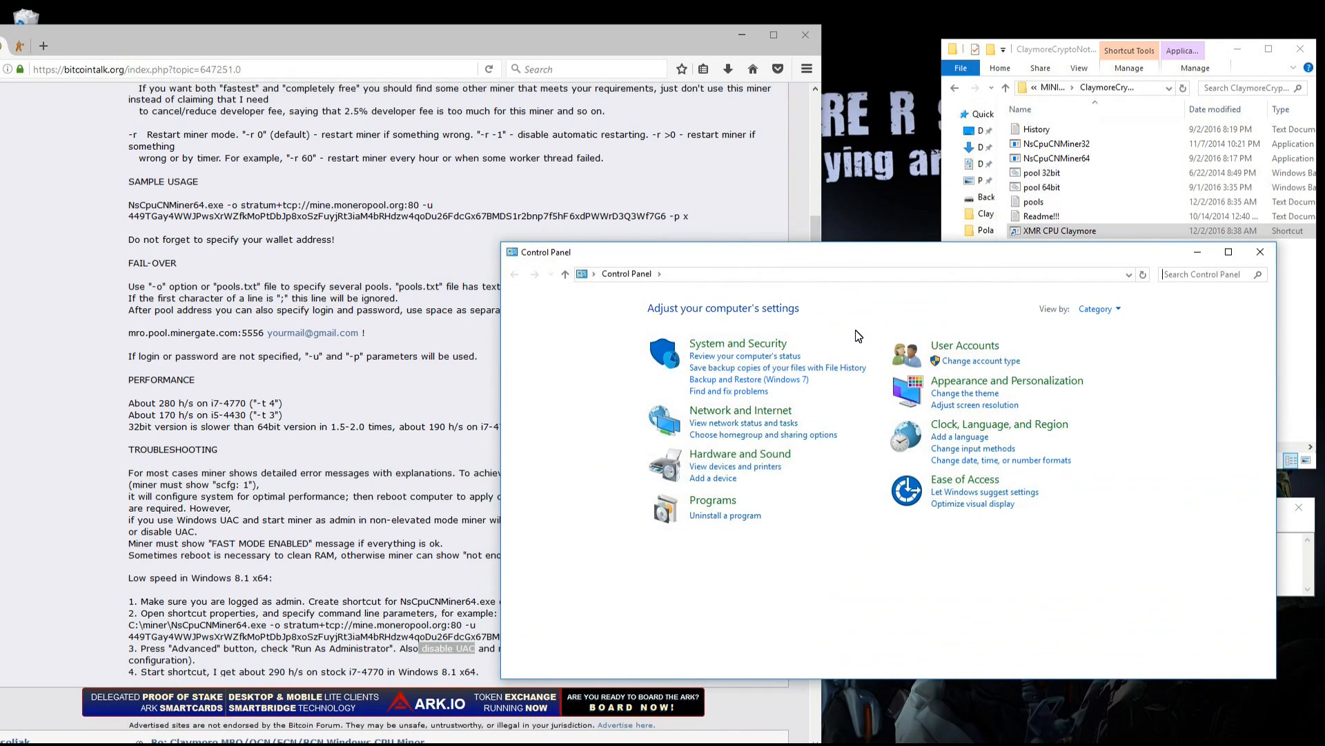
click(964, 345)
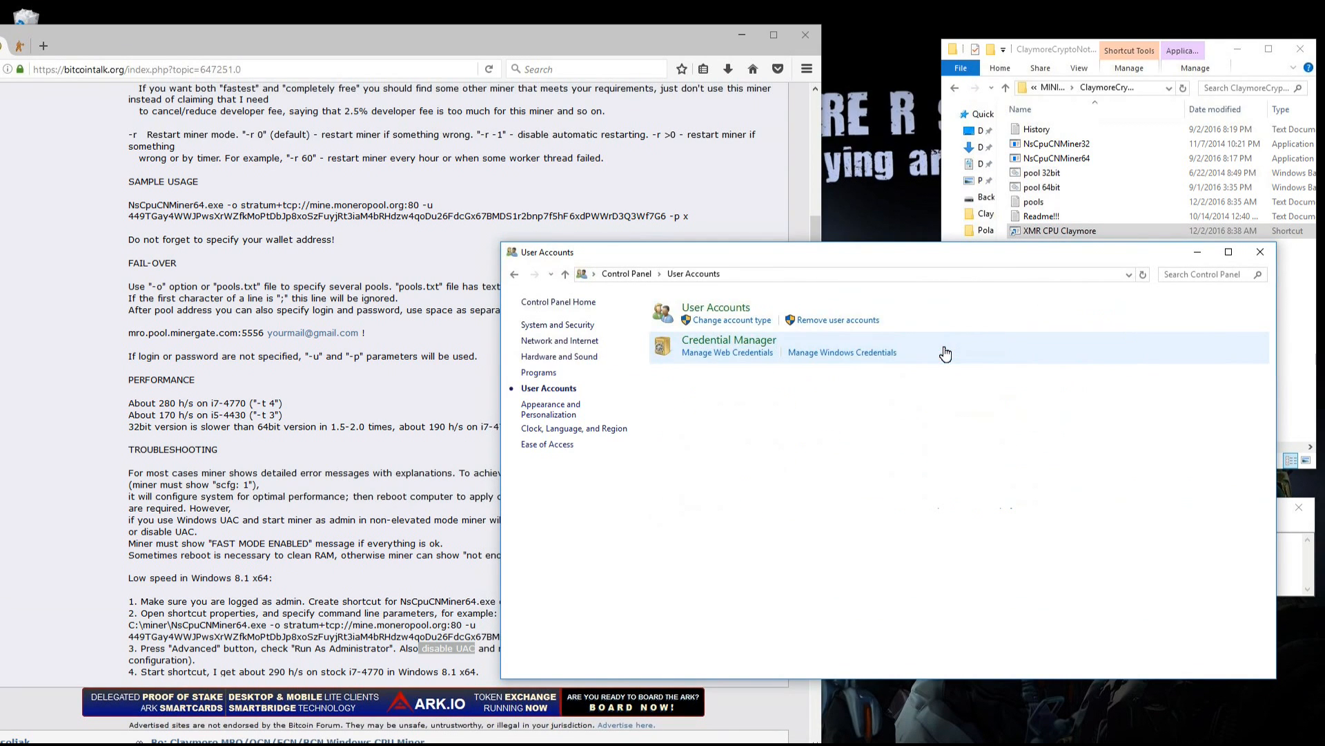
click(715, 307)
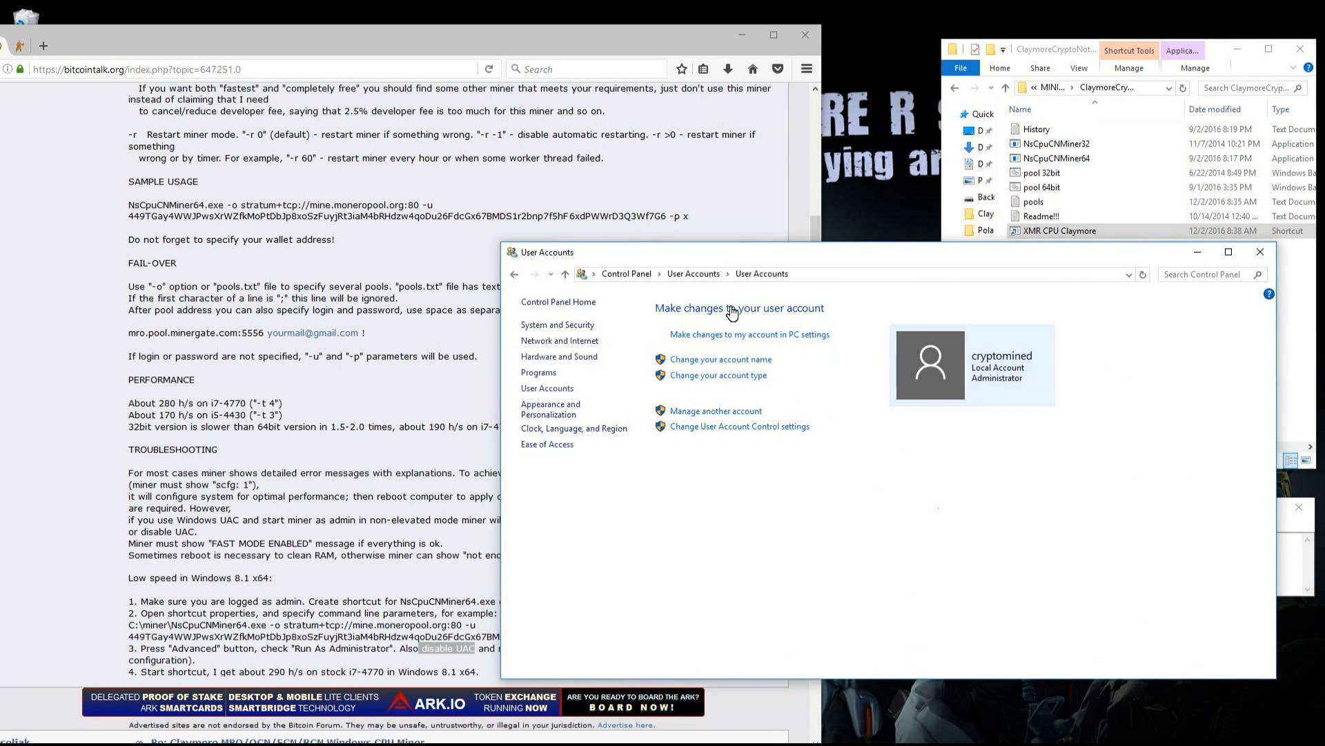
click(739, 426)
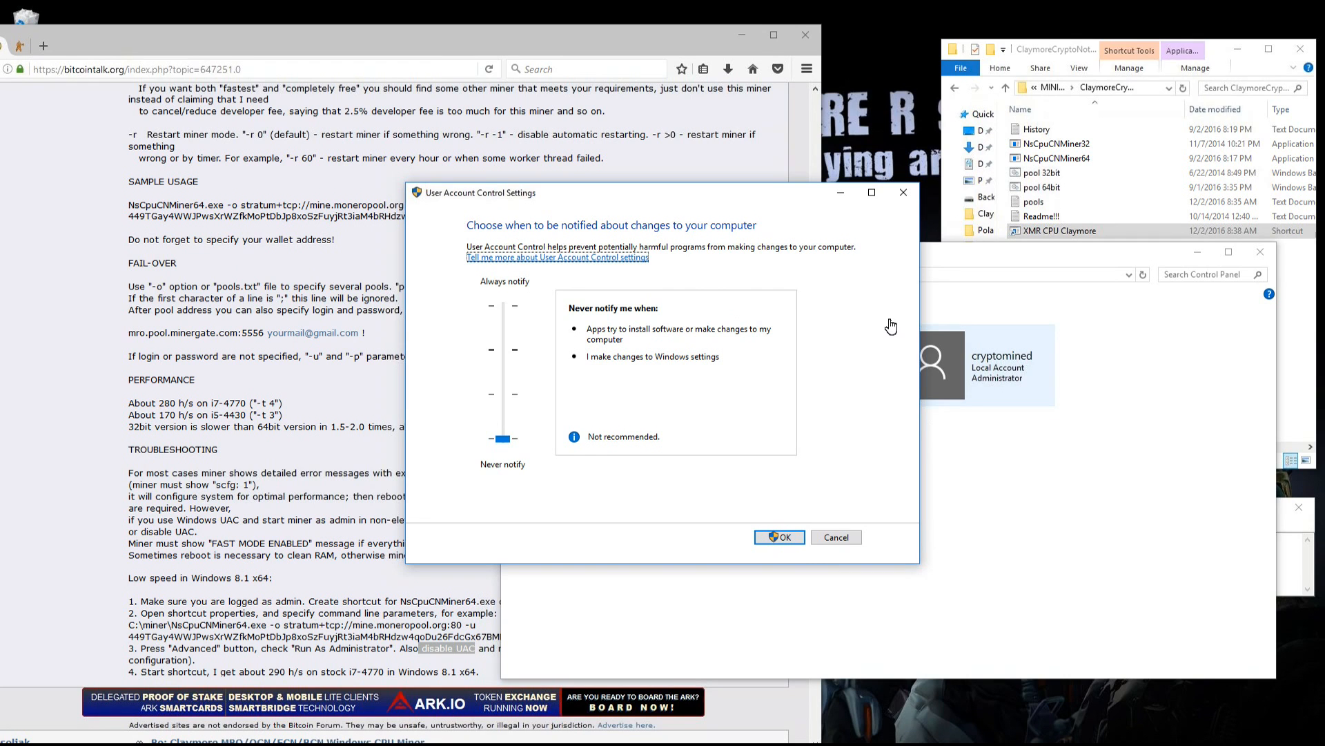
mouse_move(902, 203)
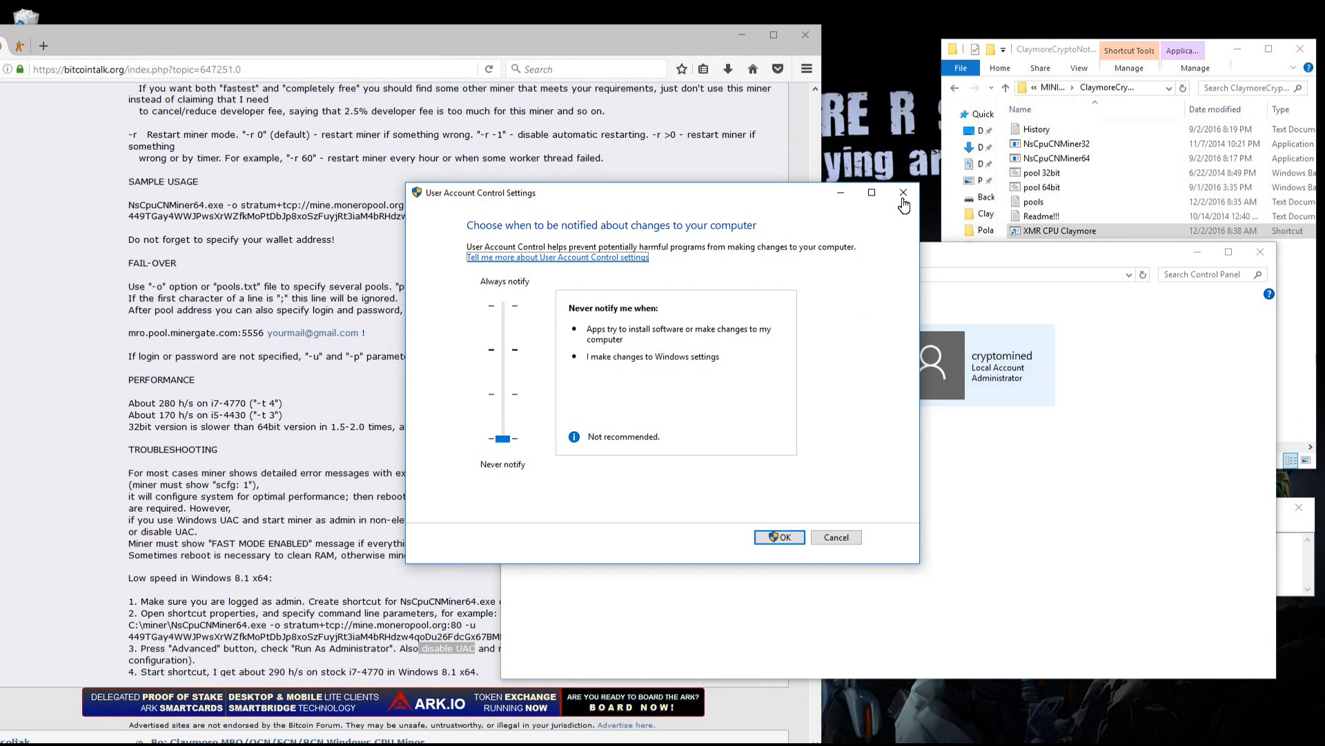
click(778, 538)
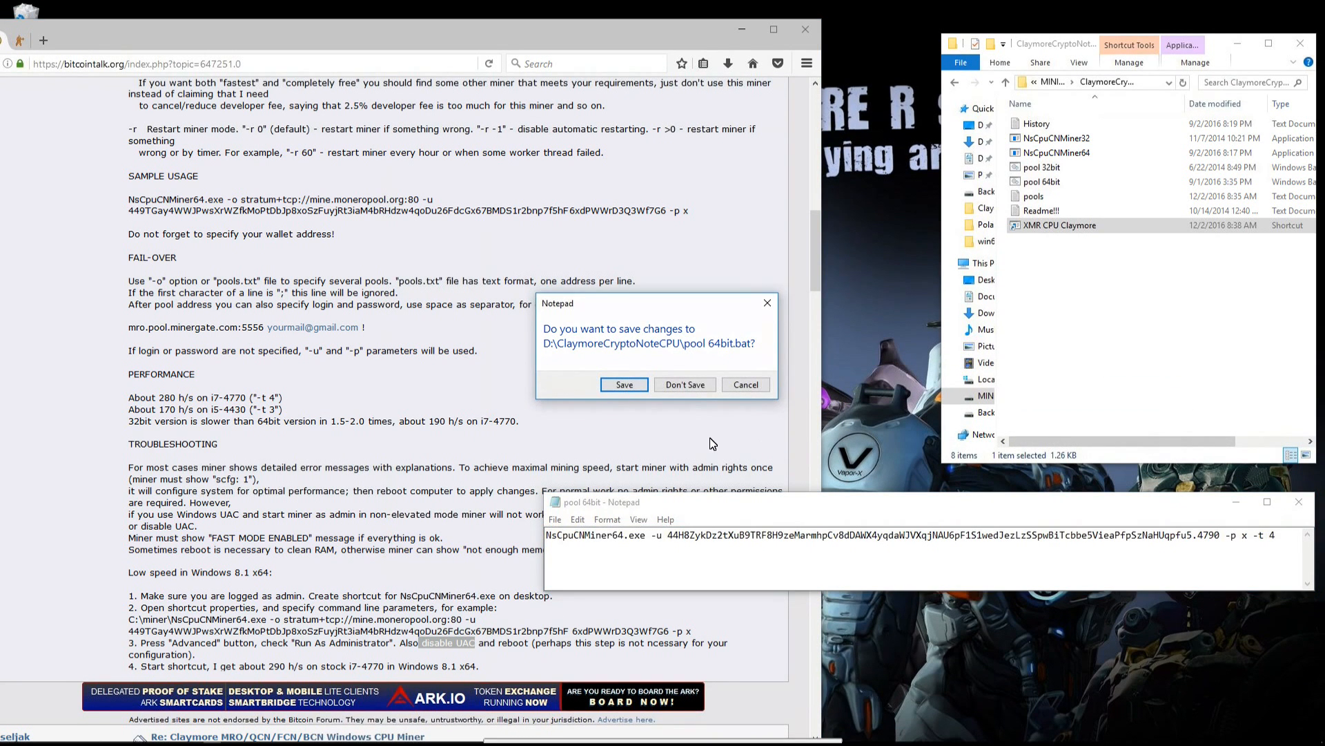
Close the pool 64bit batch file, answering the save-changes prompt
click(685, 384)
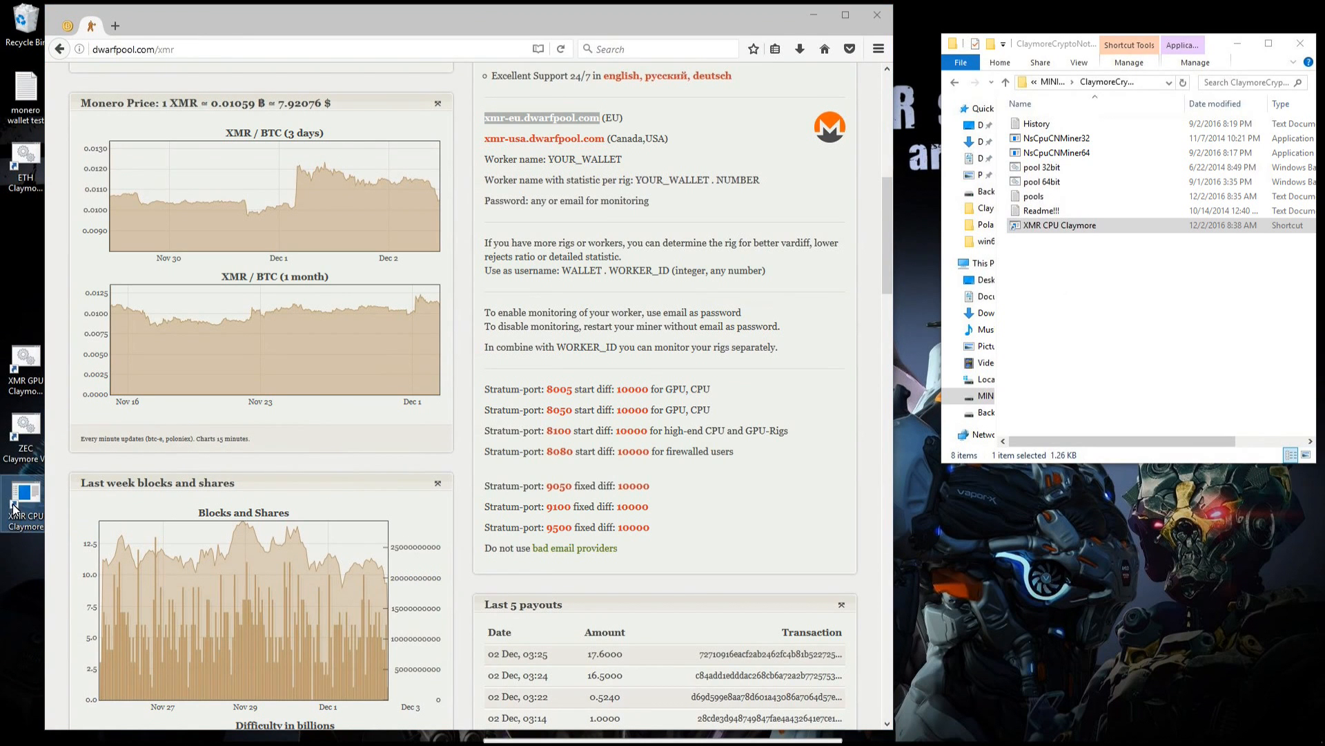
Launch the XMR CPU Claymore desktop shortcut to start the CPU miner
double_click(1057, 230)
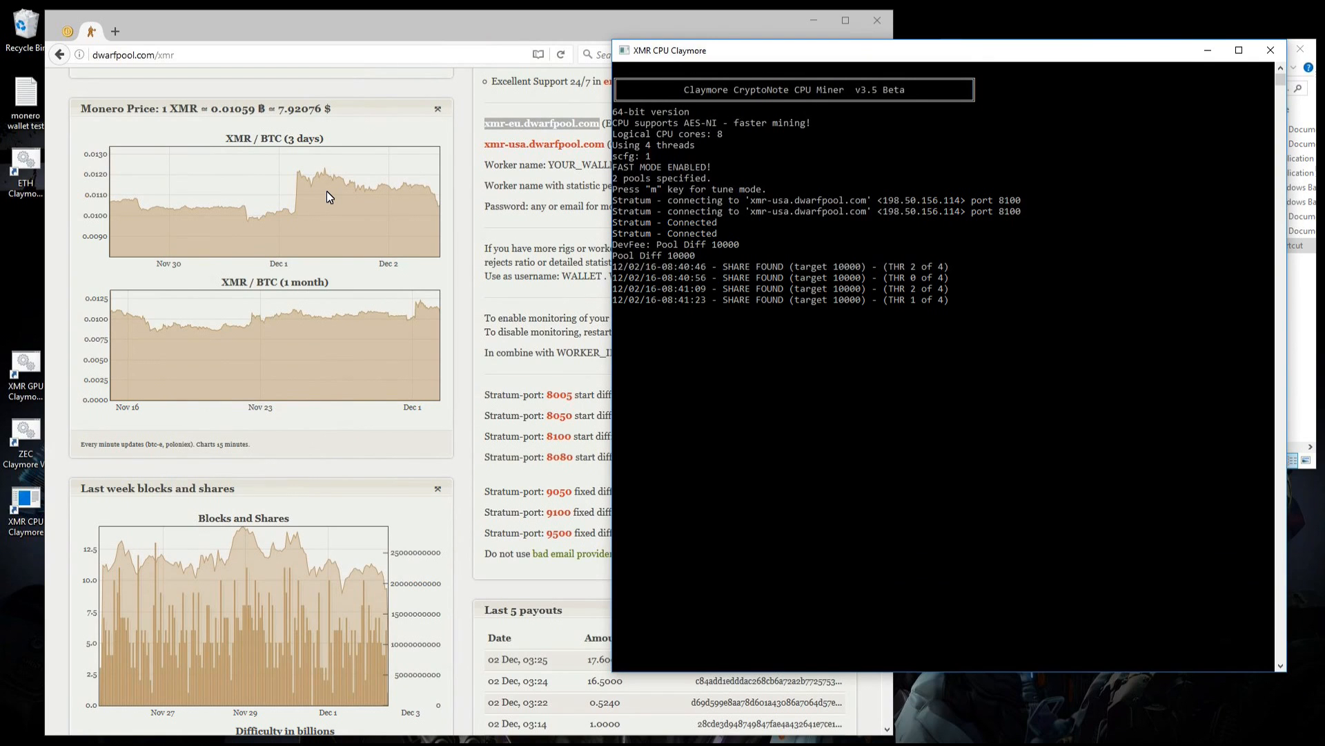
mouse_move(321, 191)
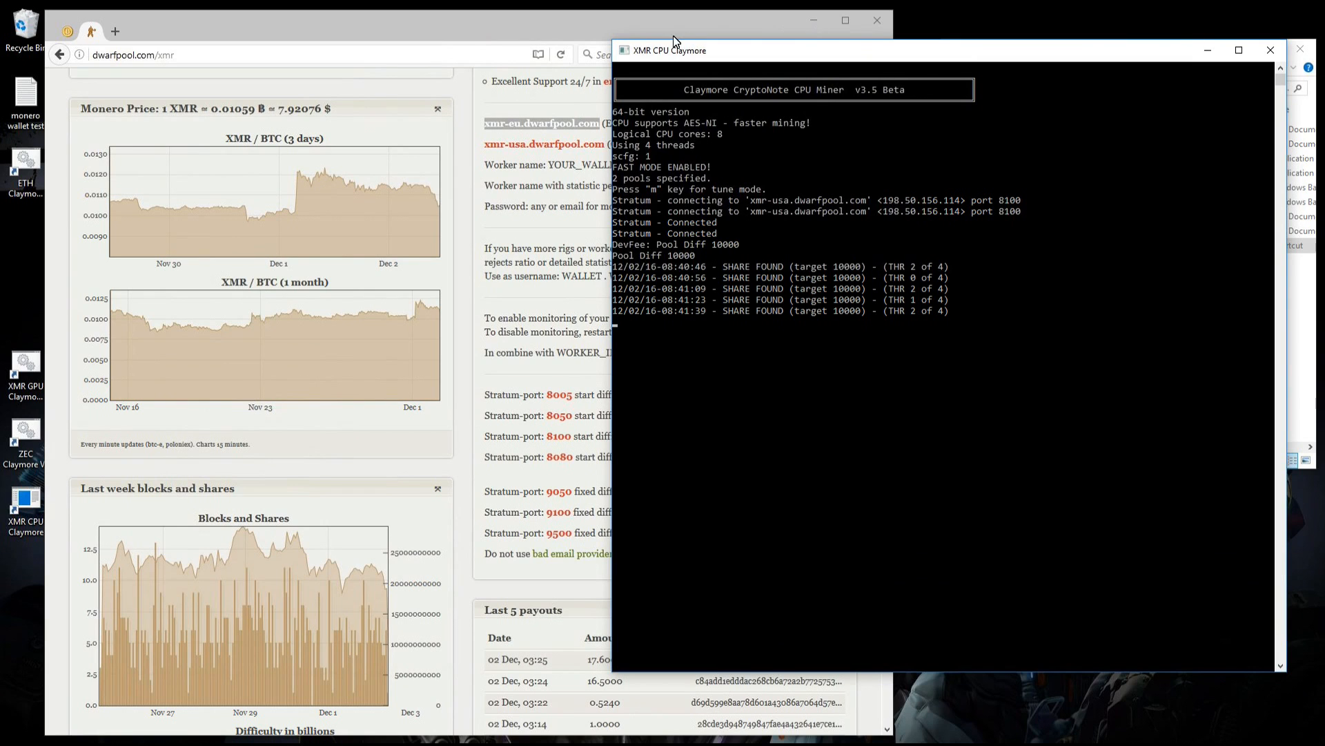
mouse_move(37, 366)
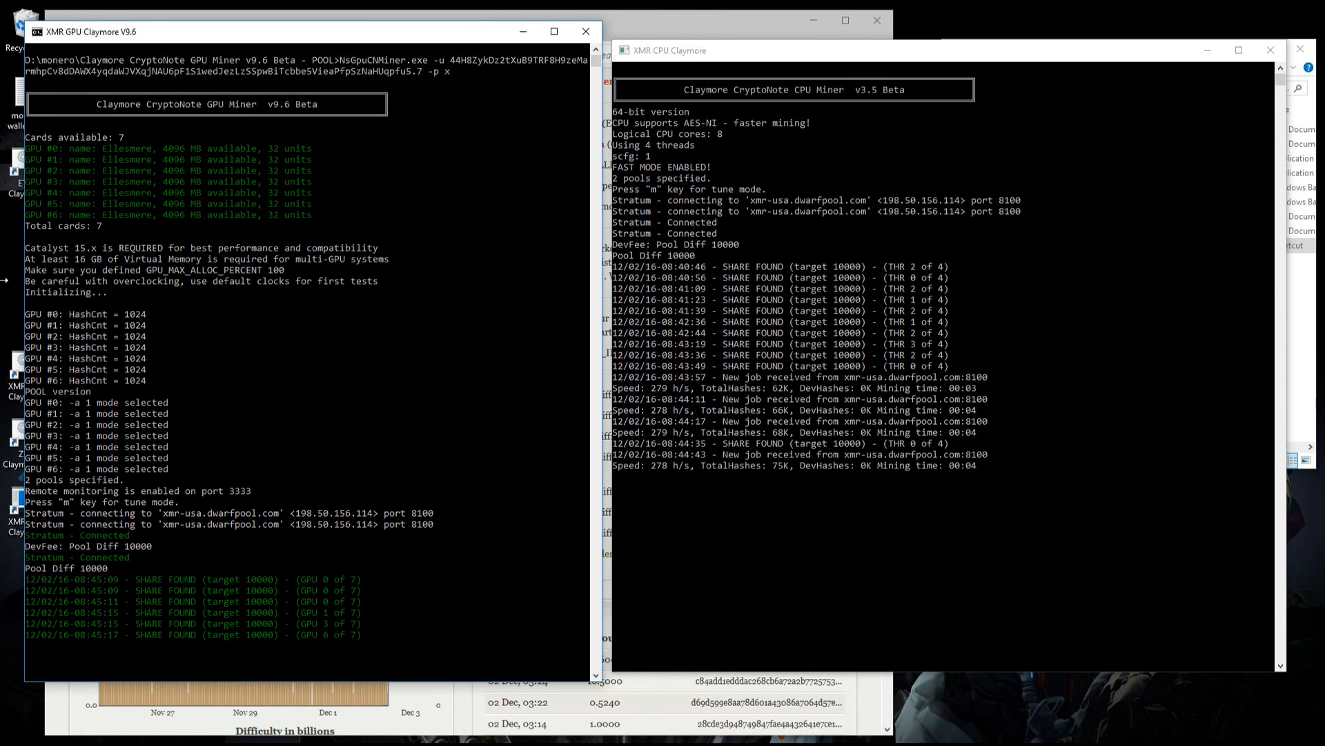
Watch the seven-GPU Claymore miner and CPU miner both finding shares on dwarfpool
scroll(down, 3)
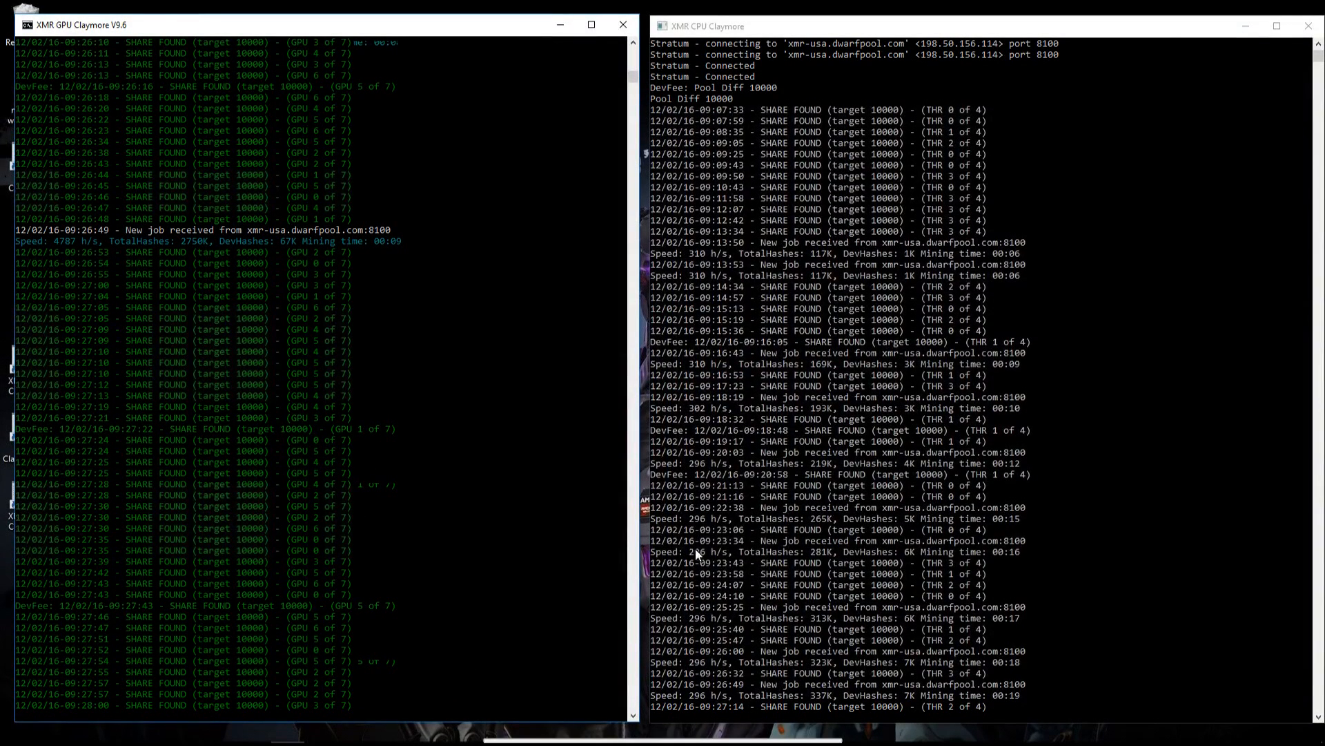
mouse_move(448, 408)
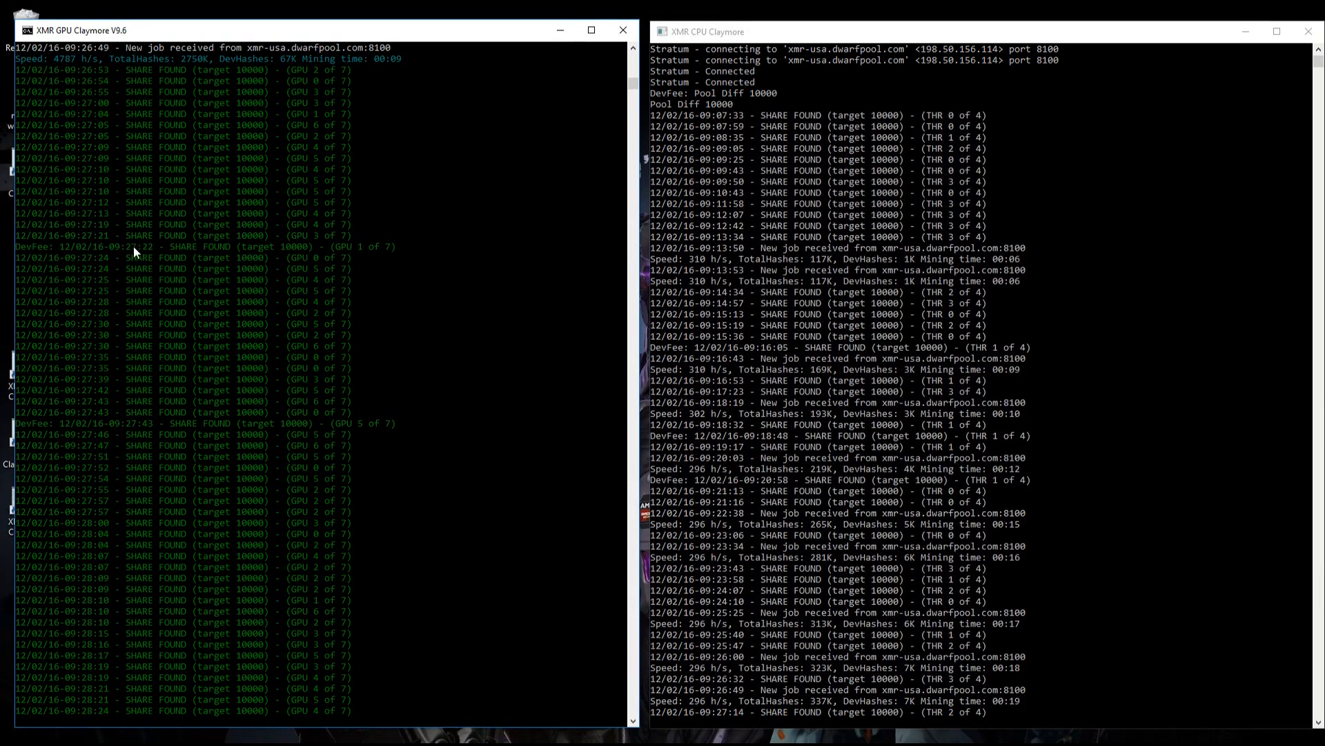
scroll(down, 3)
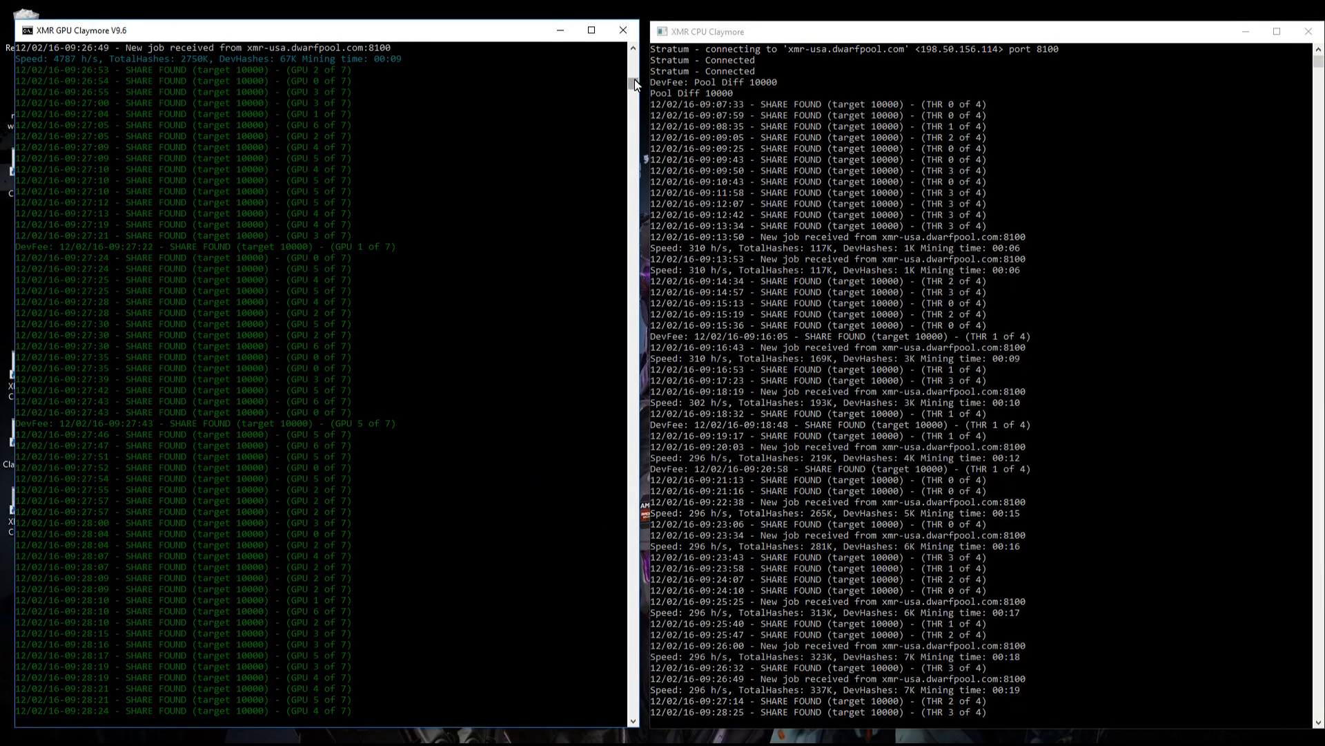